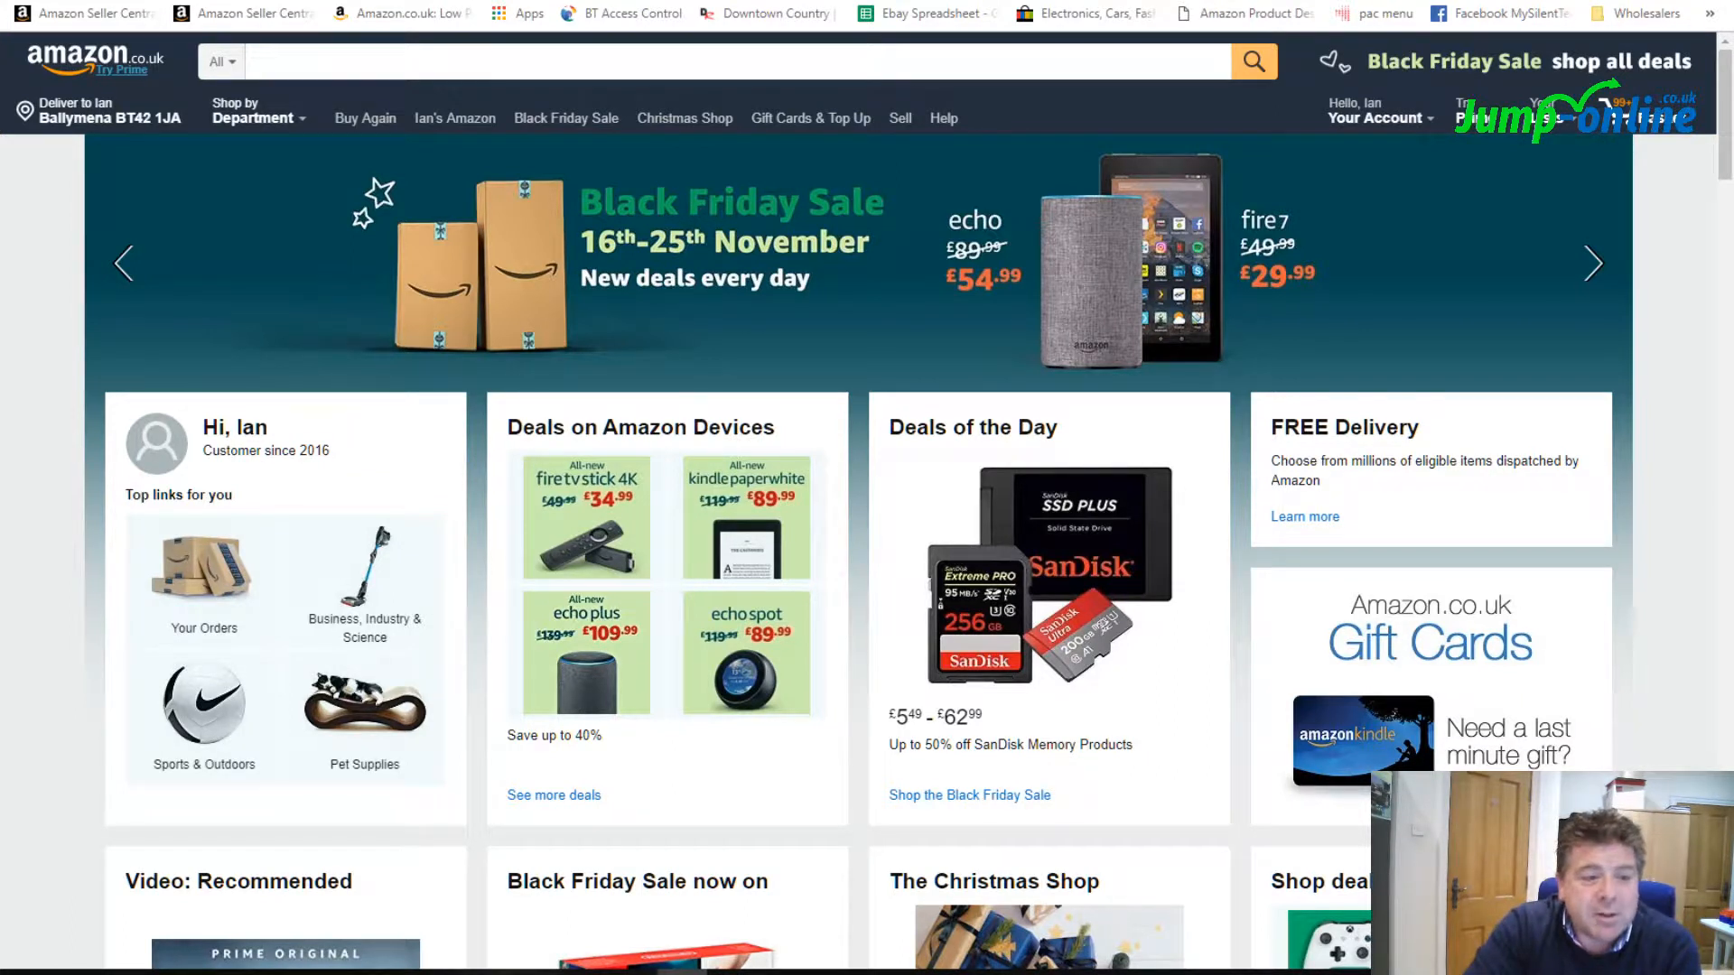
Step: Browse the Amazon.co.uk homepage, then reach Full Shop Directory via the Shop by Department menu
scroll("down", 3)
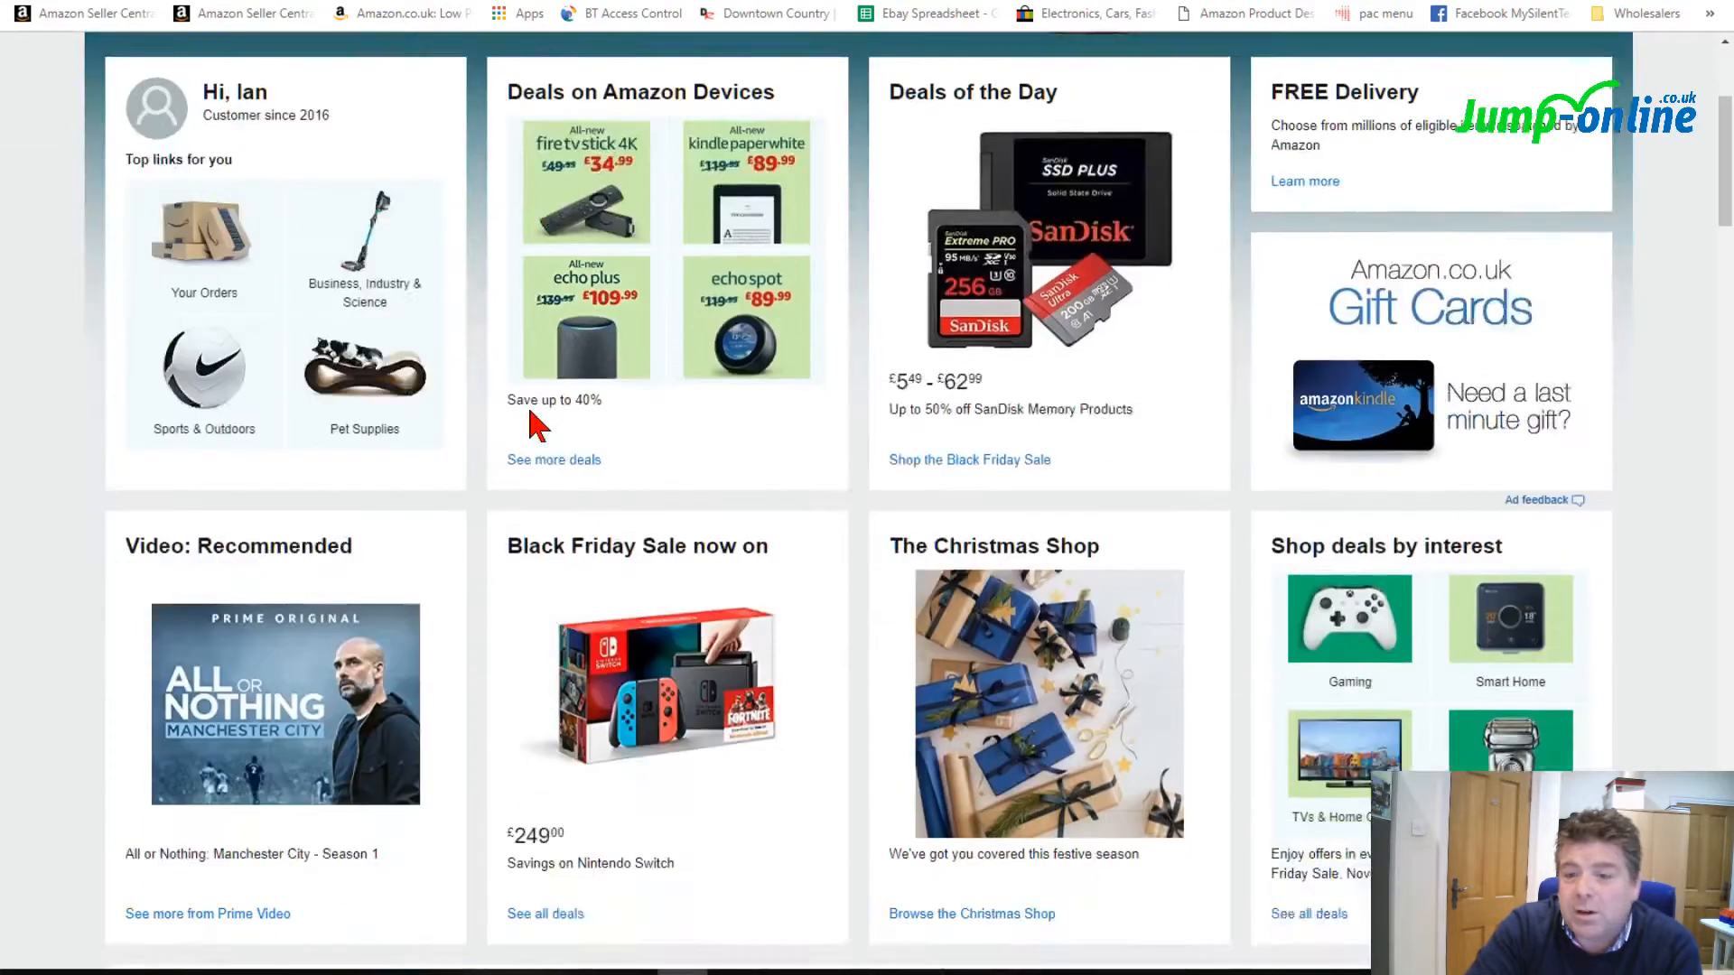
scroll("down", 3)
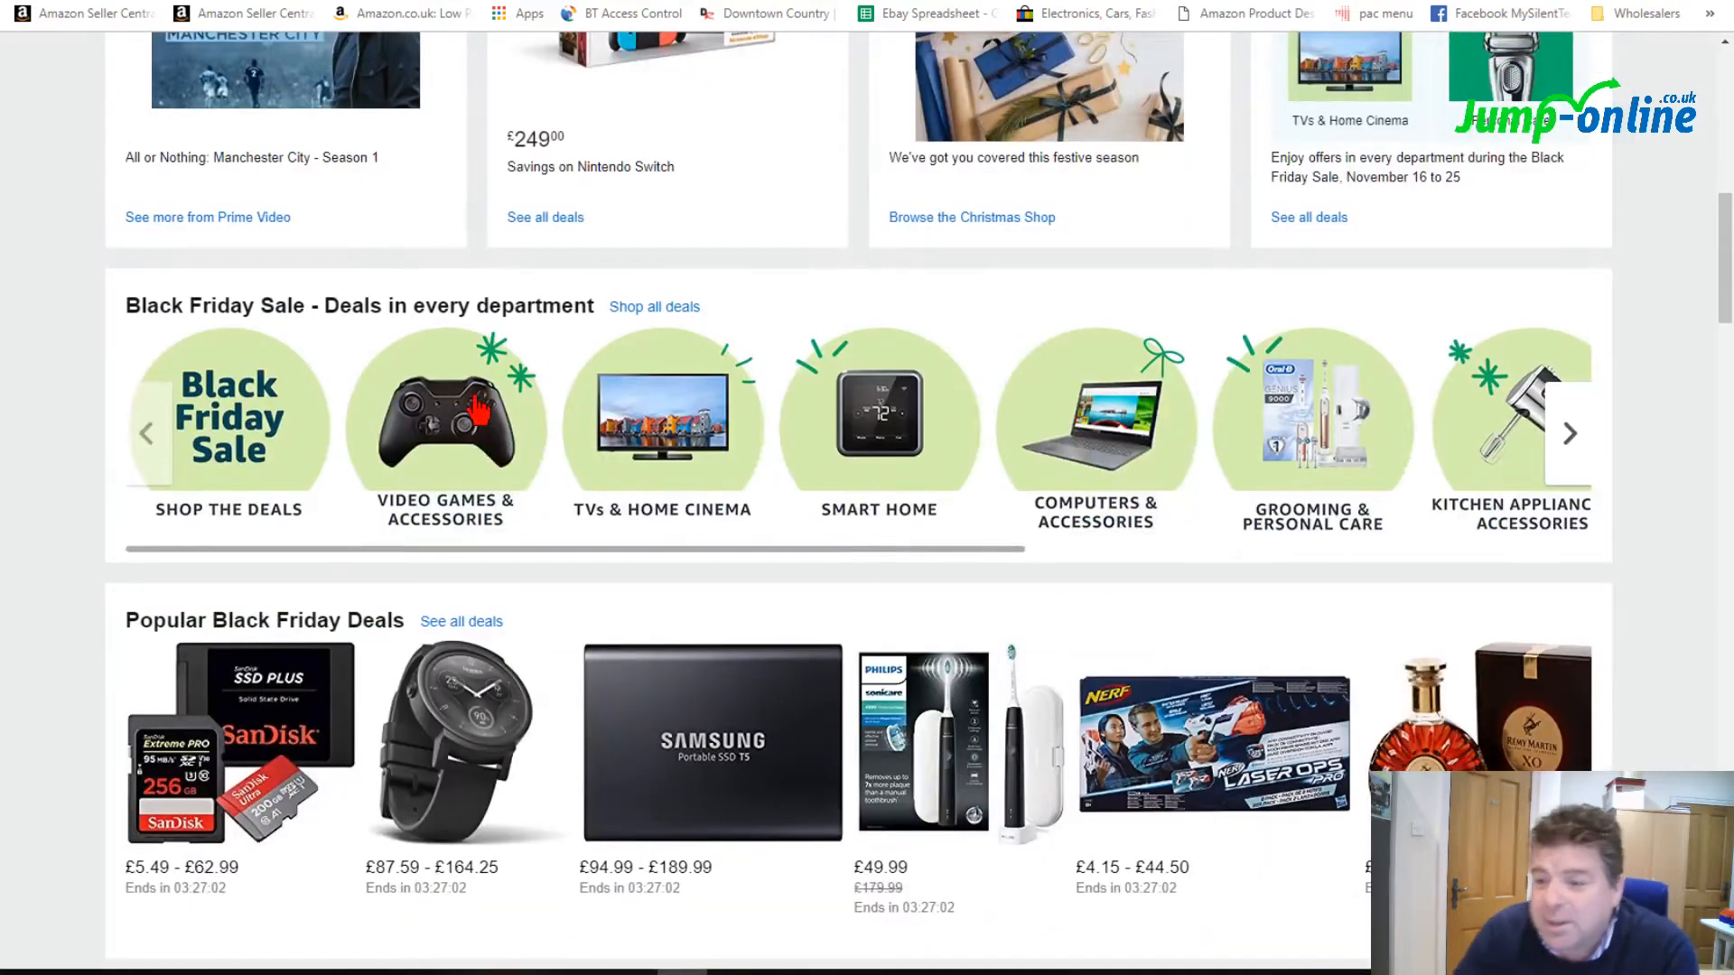
scroll("up", 3)
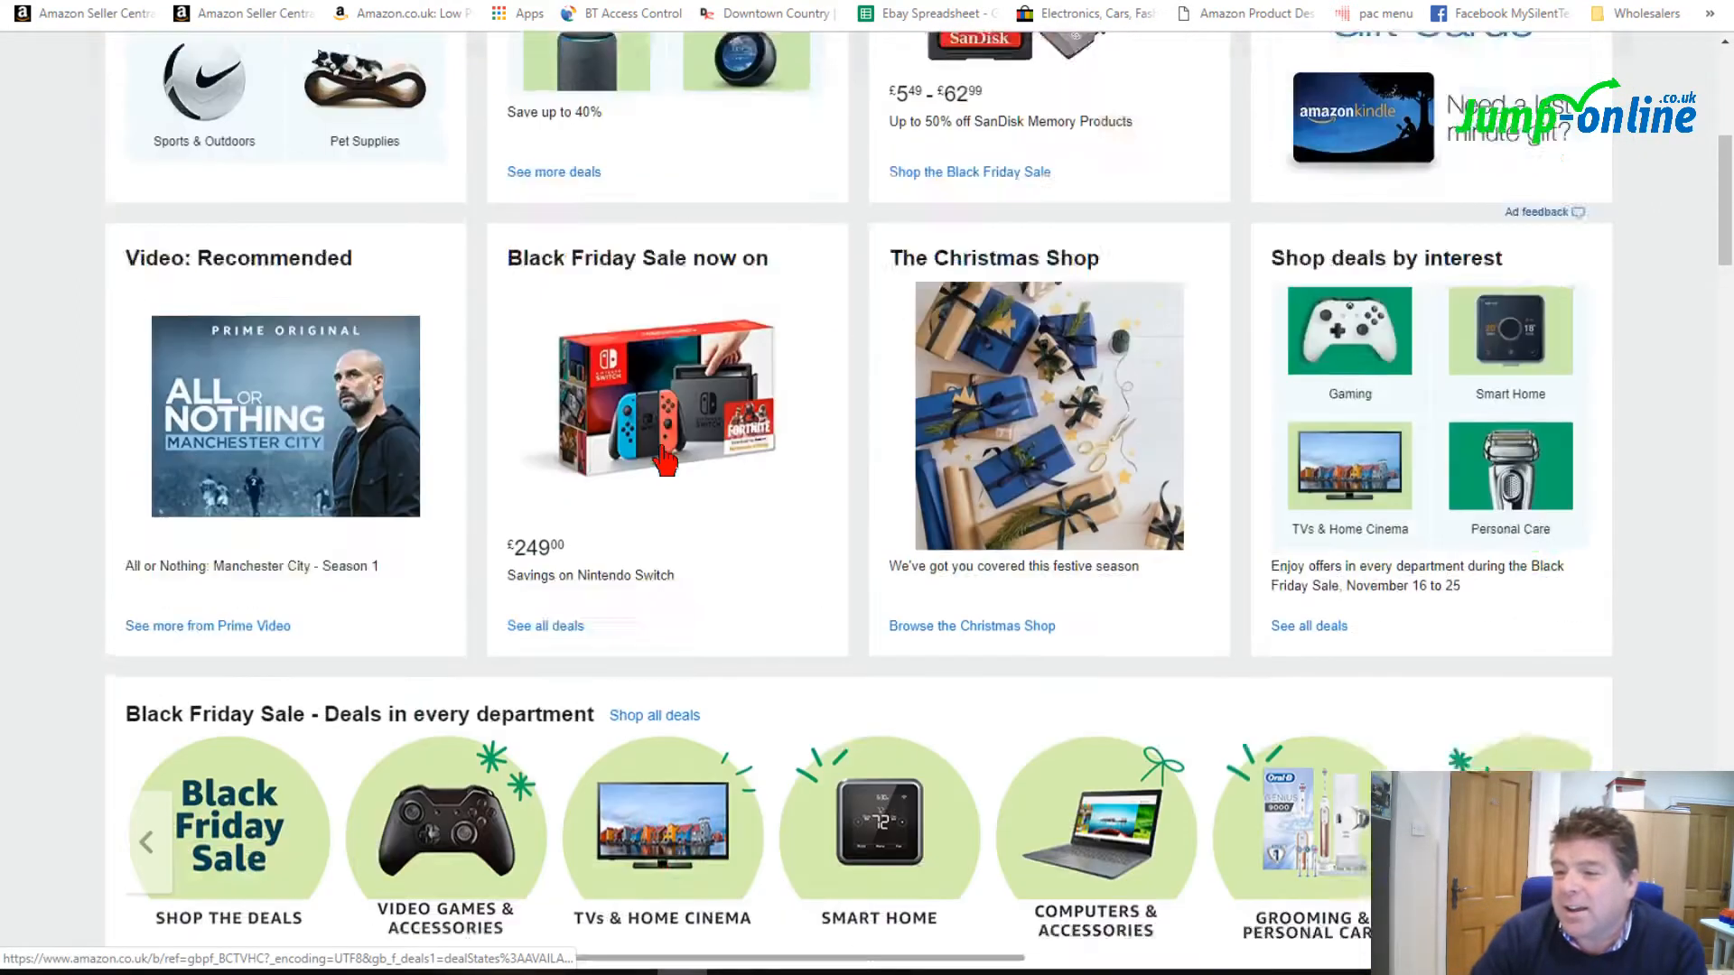
scroll("up", 3)
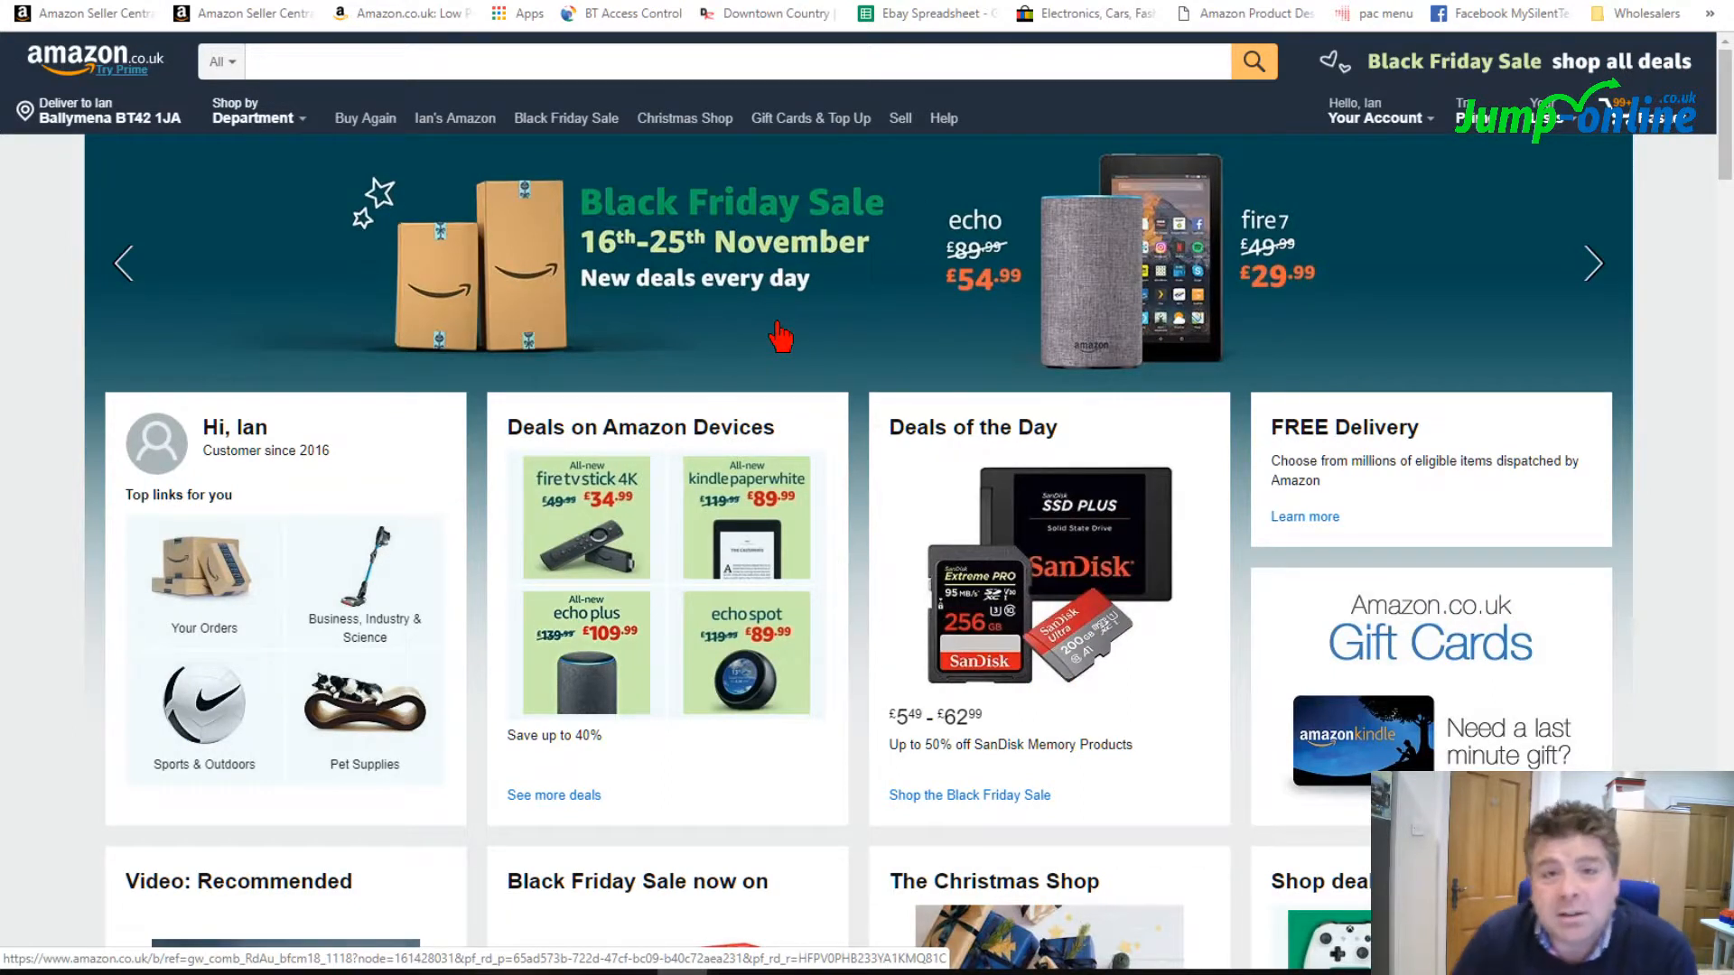
mouse_move(675, 305)
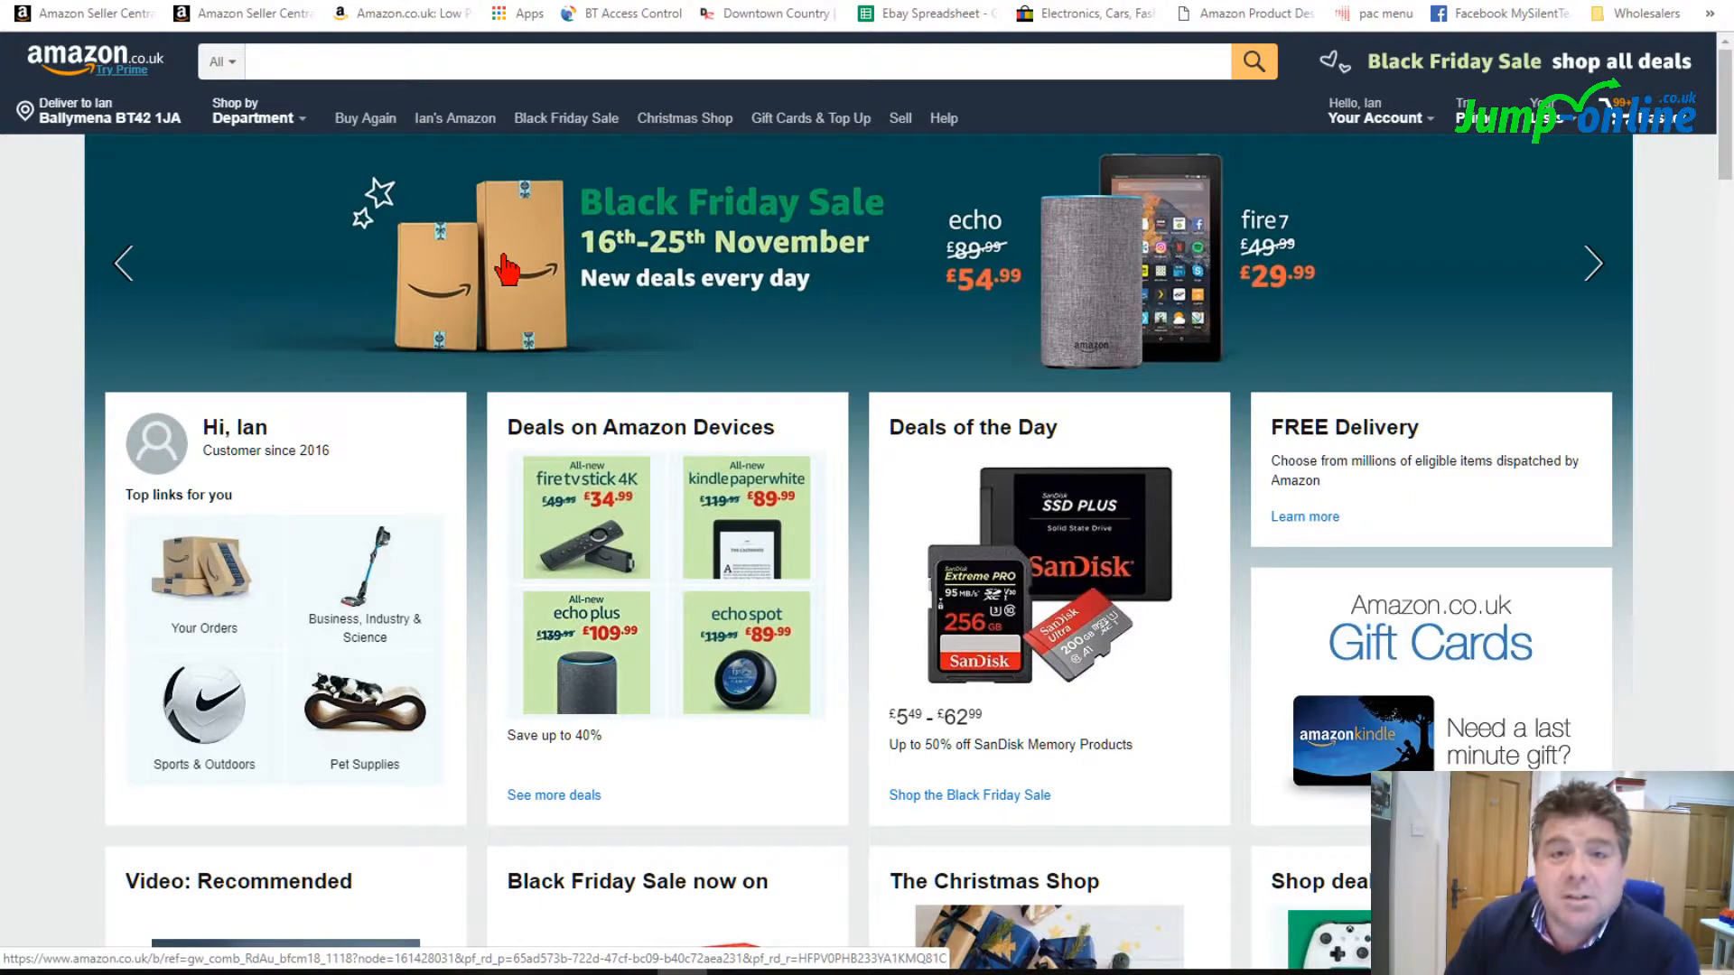
mouse_move(509, 243)
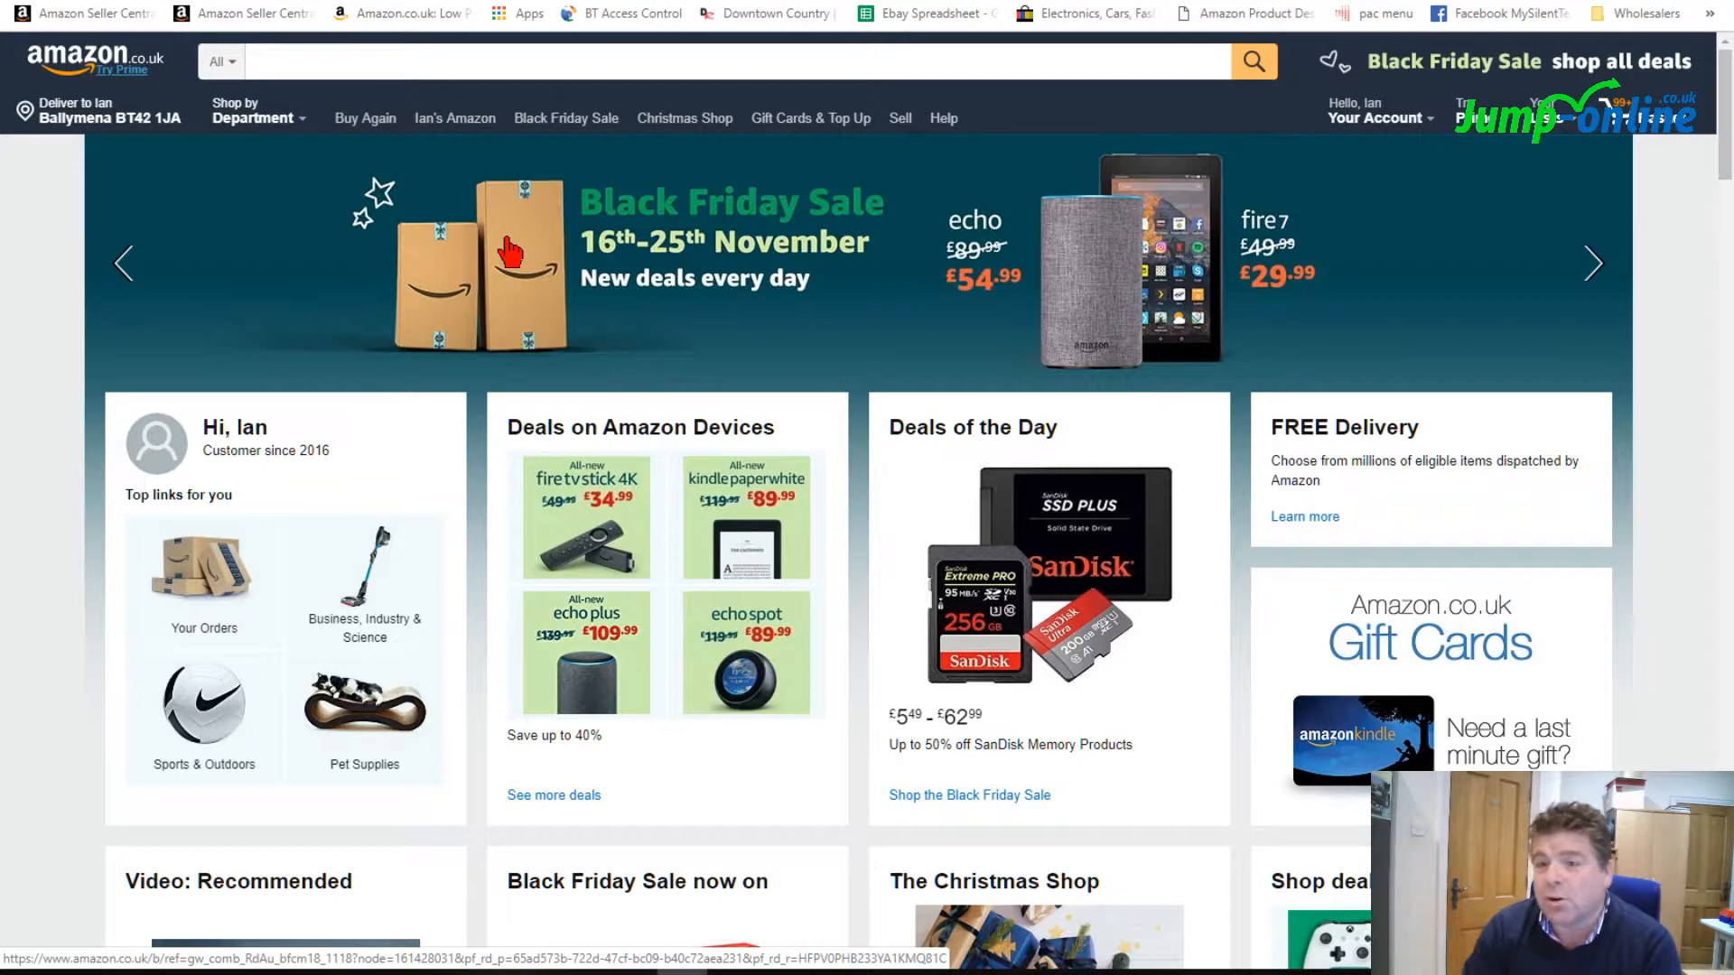
mouse_move(271, 215)
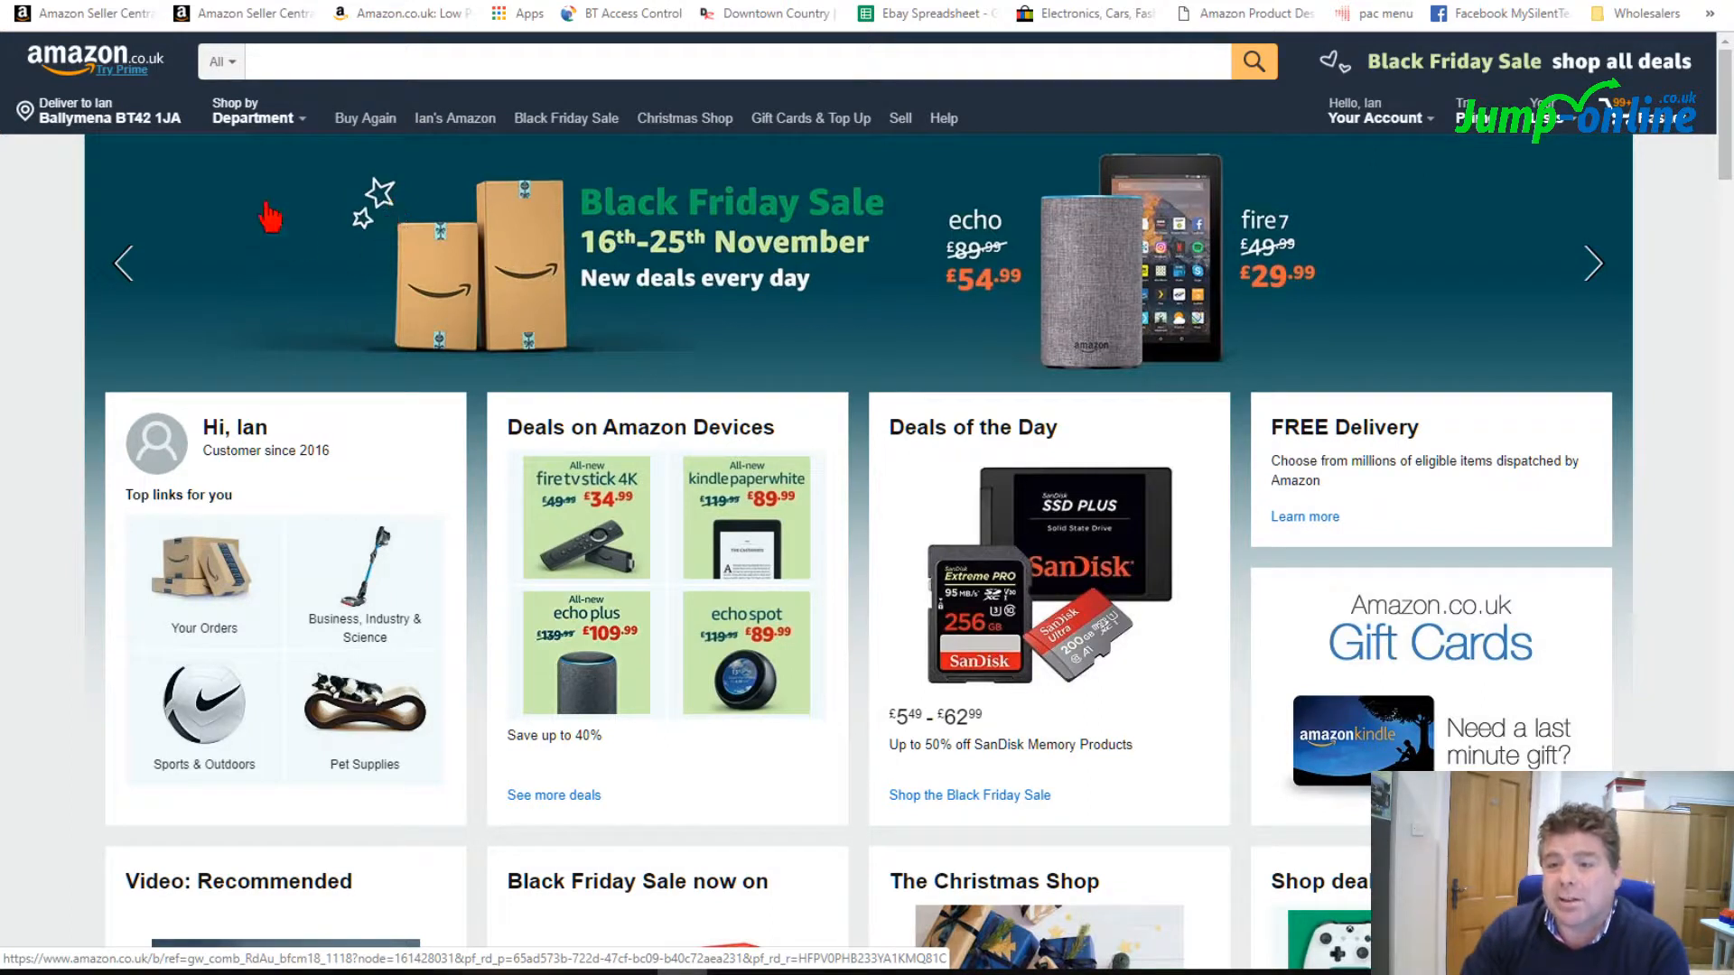
left_click(255, 118)
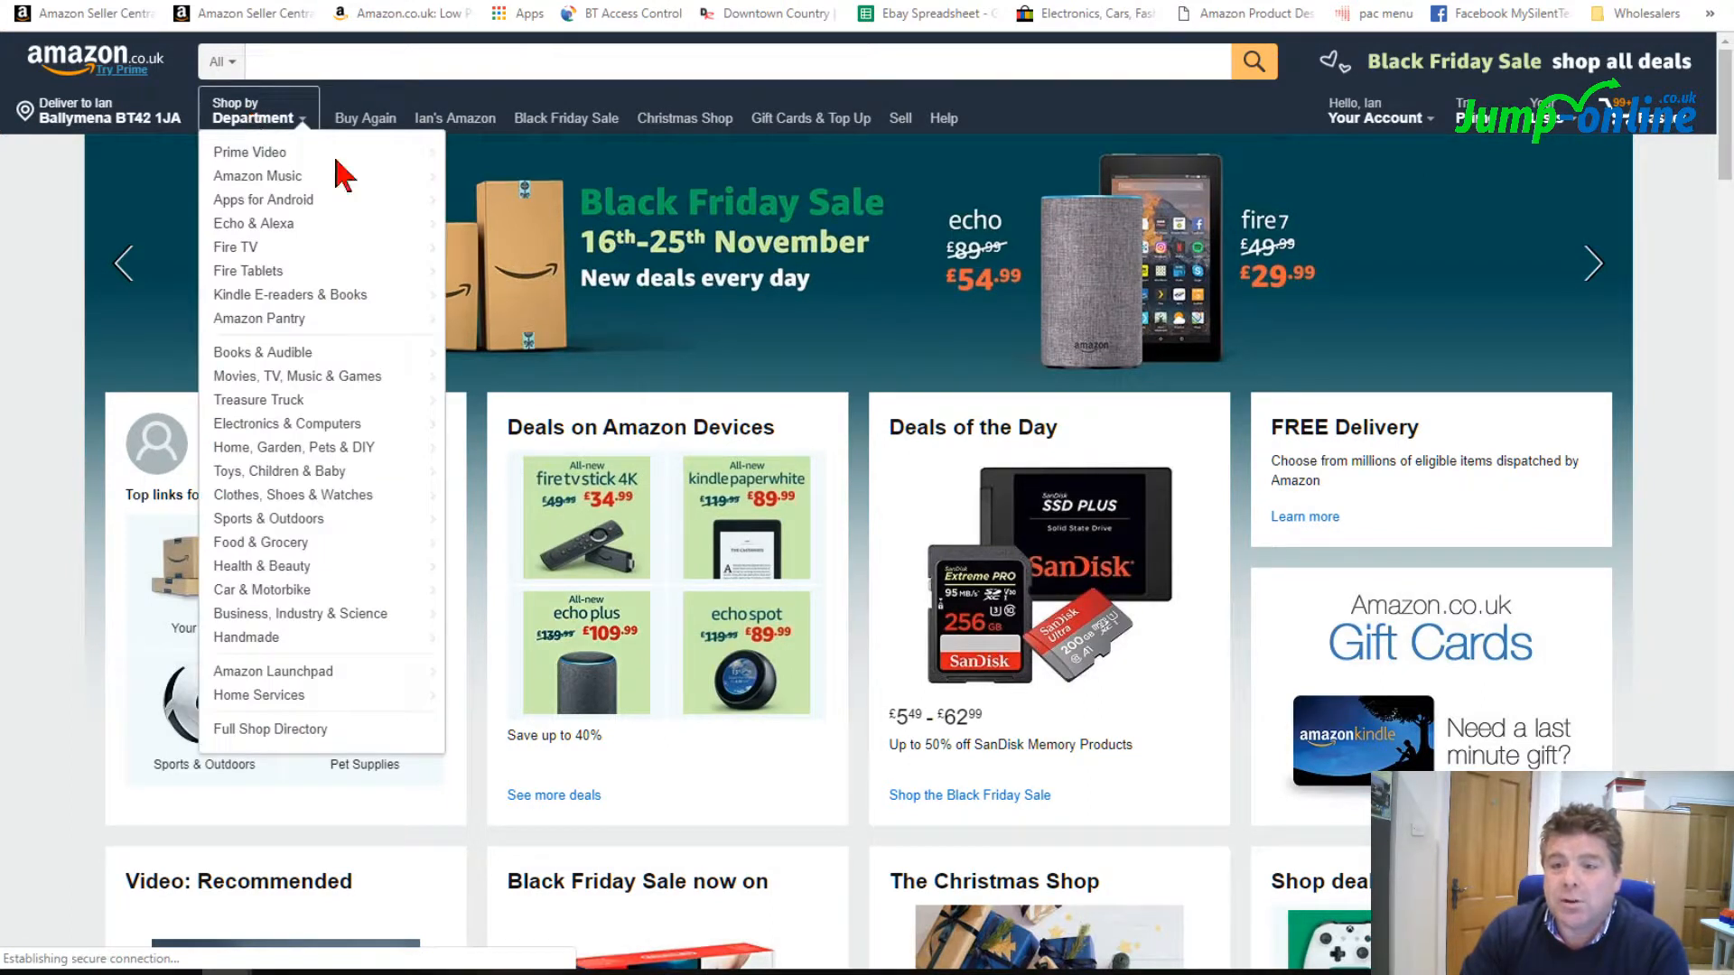
left_click(251, 110)
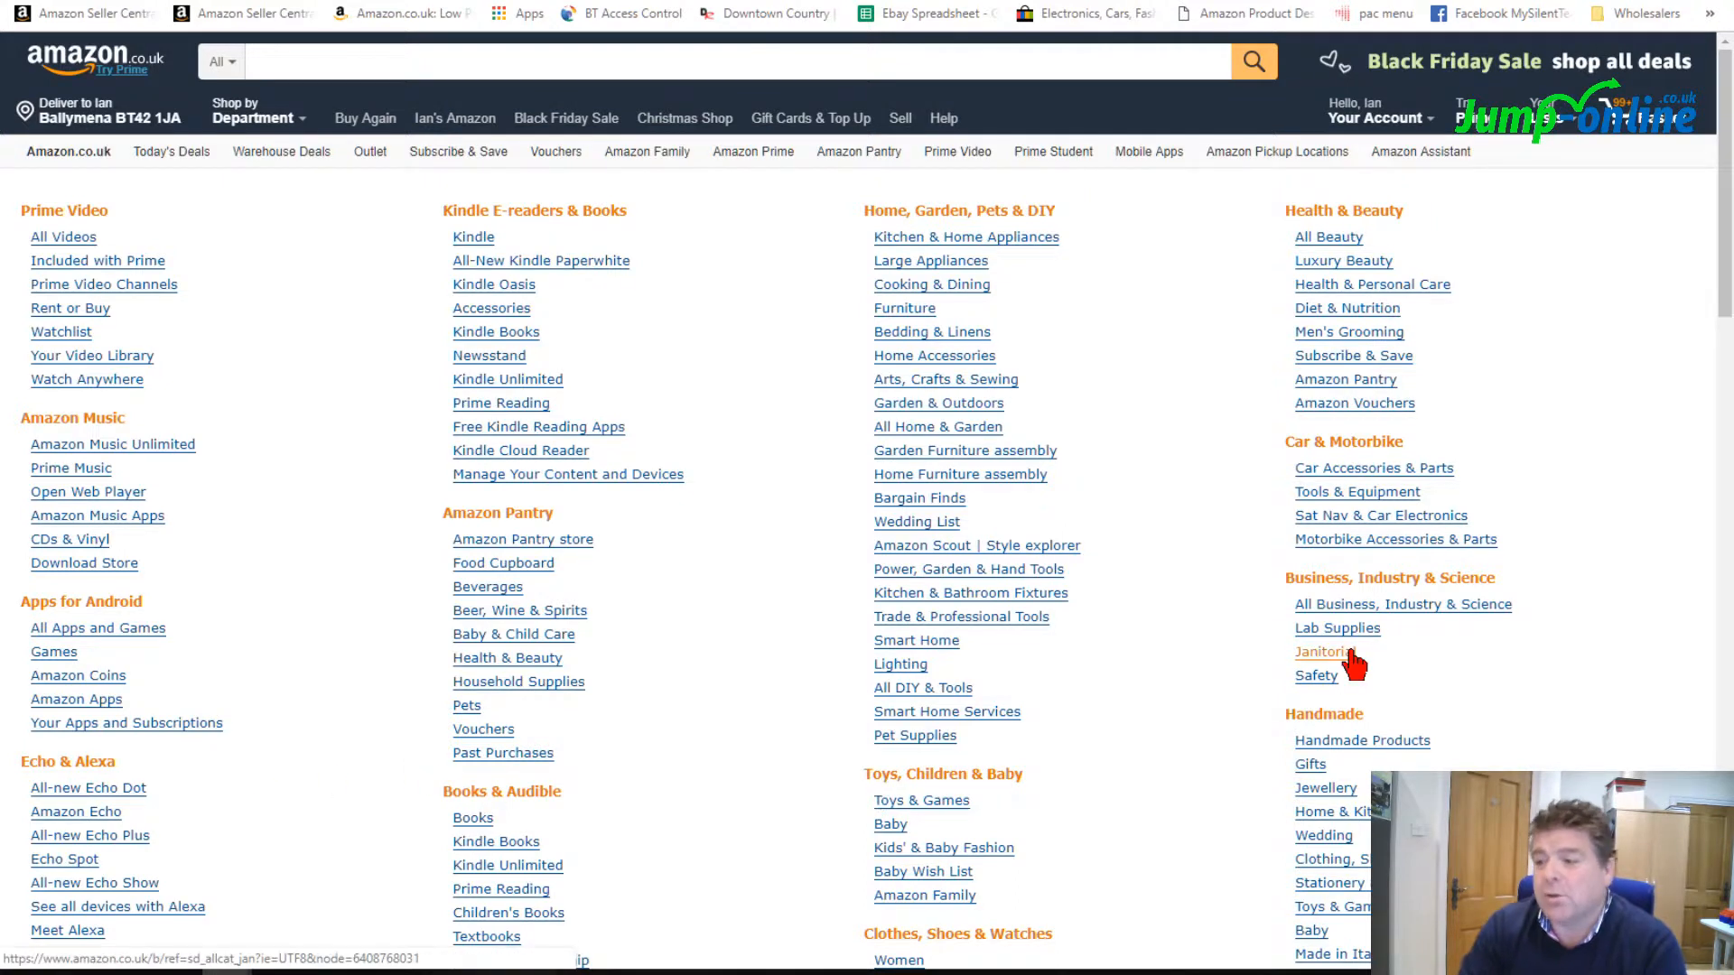
mouse_move(946, 545)
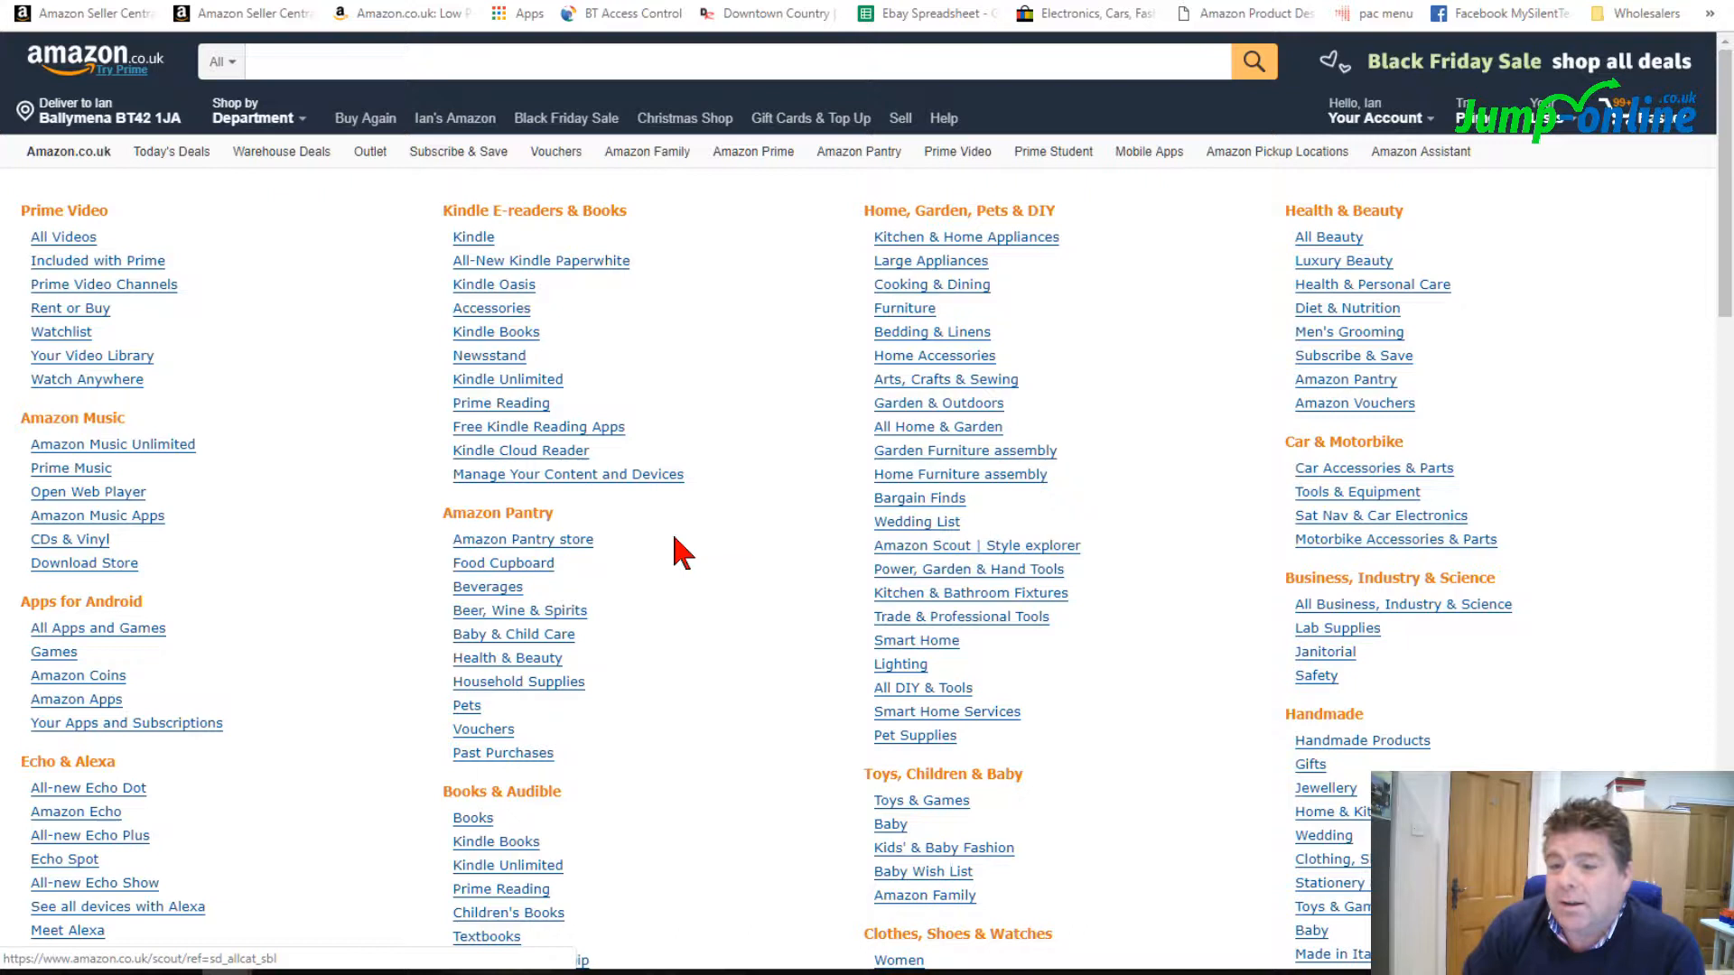
scroll("down", 3)
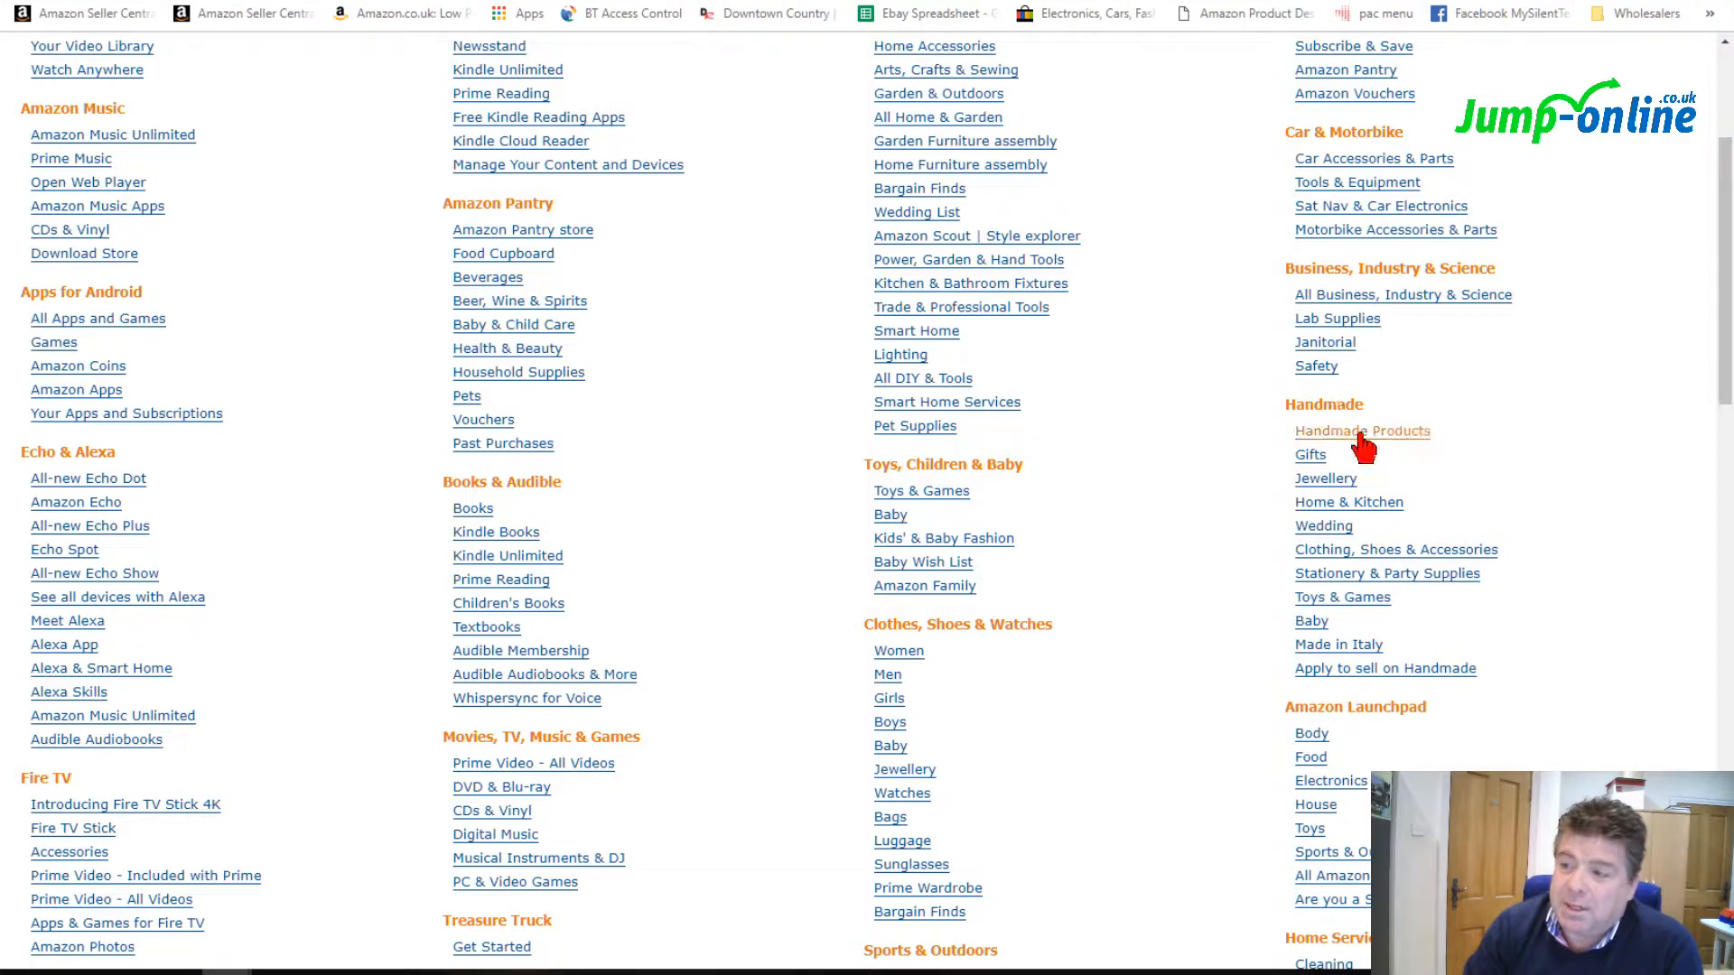
mouse_move(1363, 432)
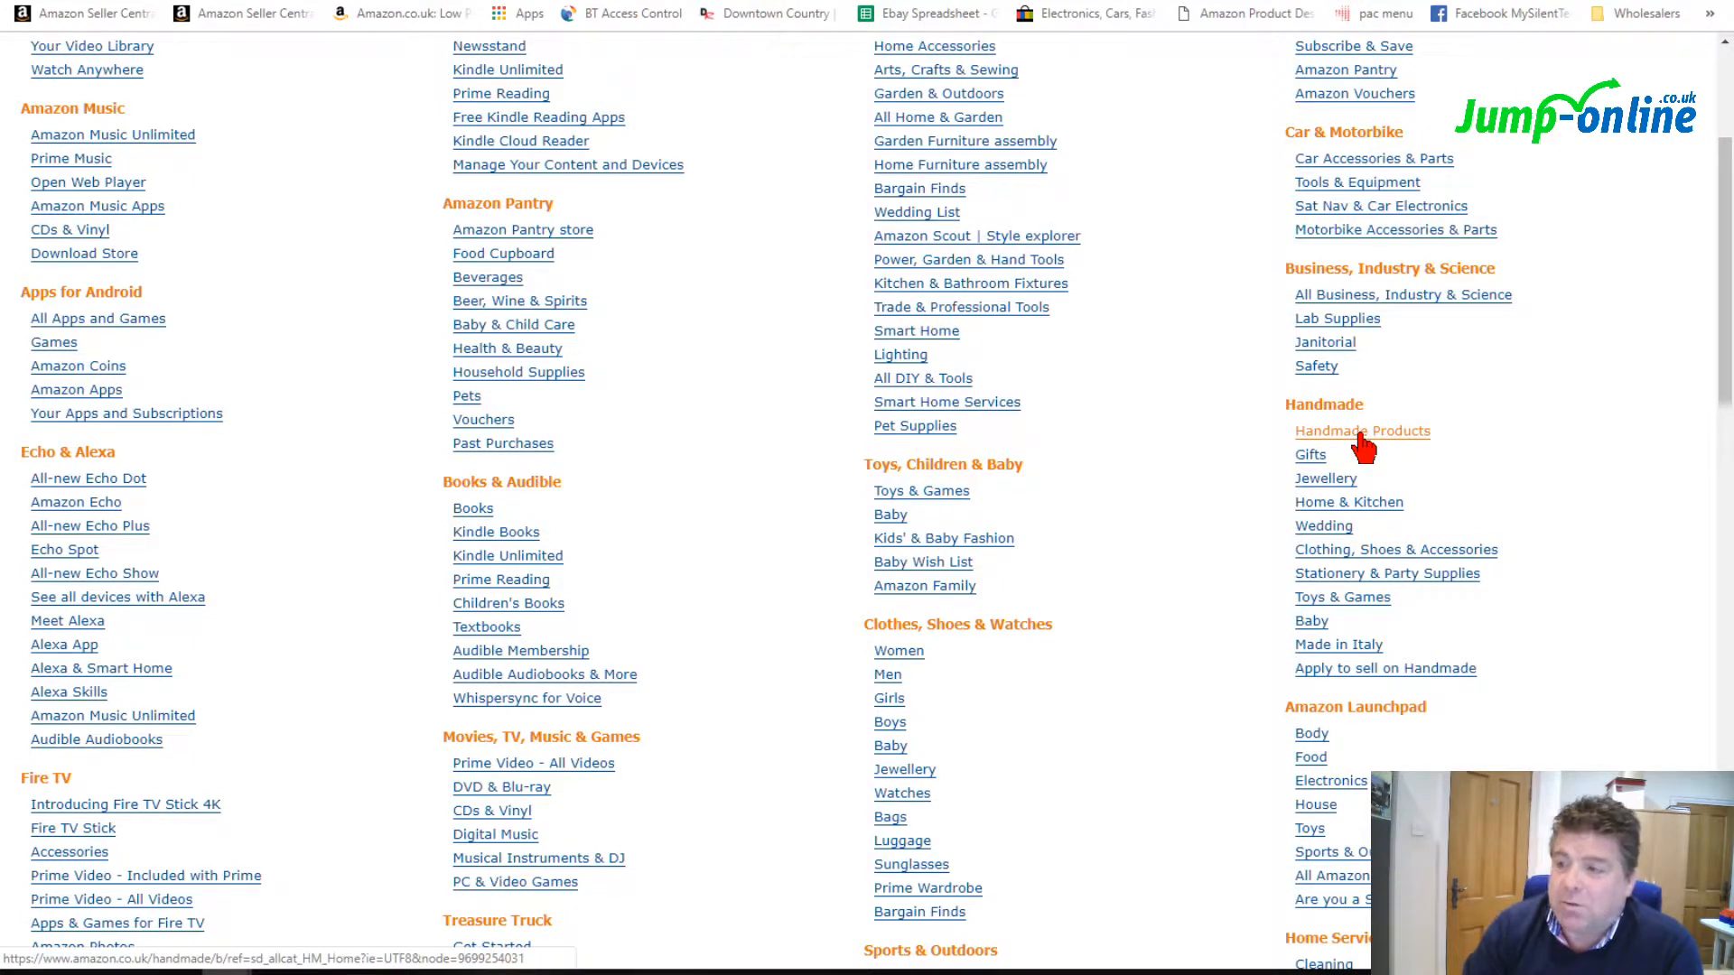
mouse_move(1311, 454)
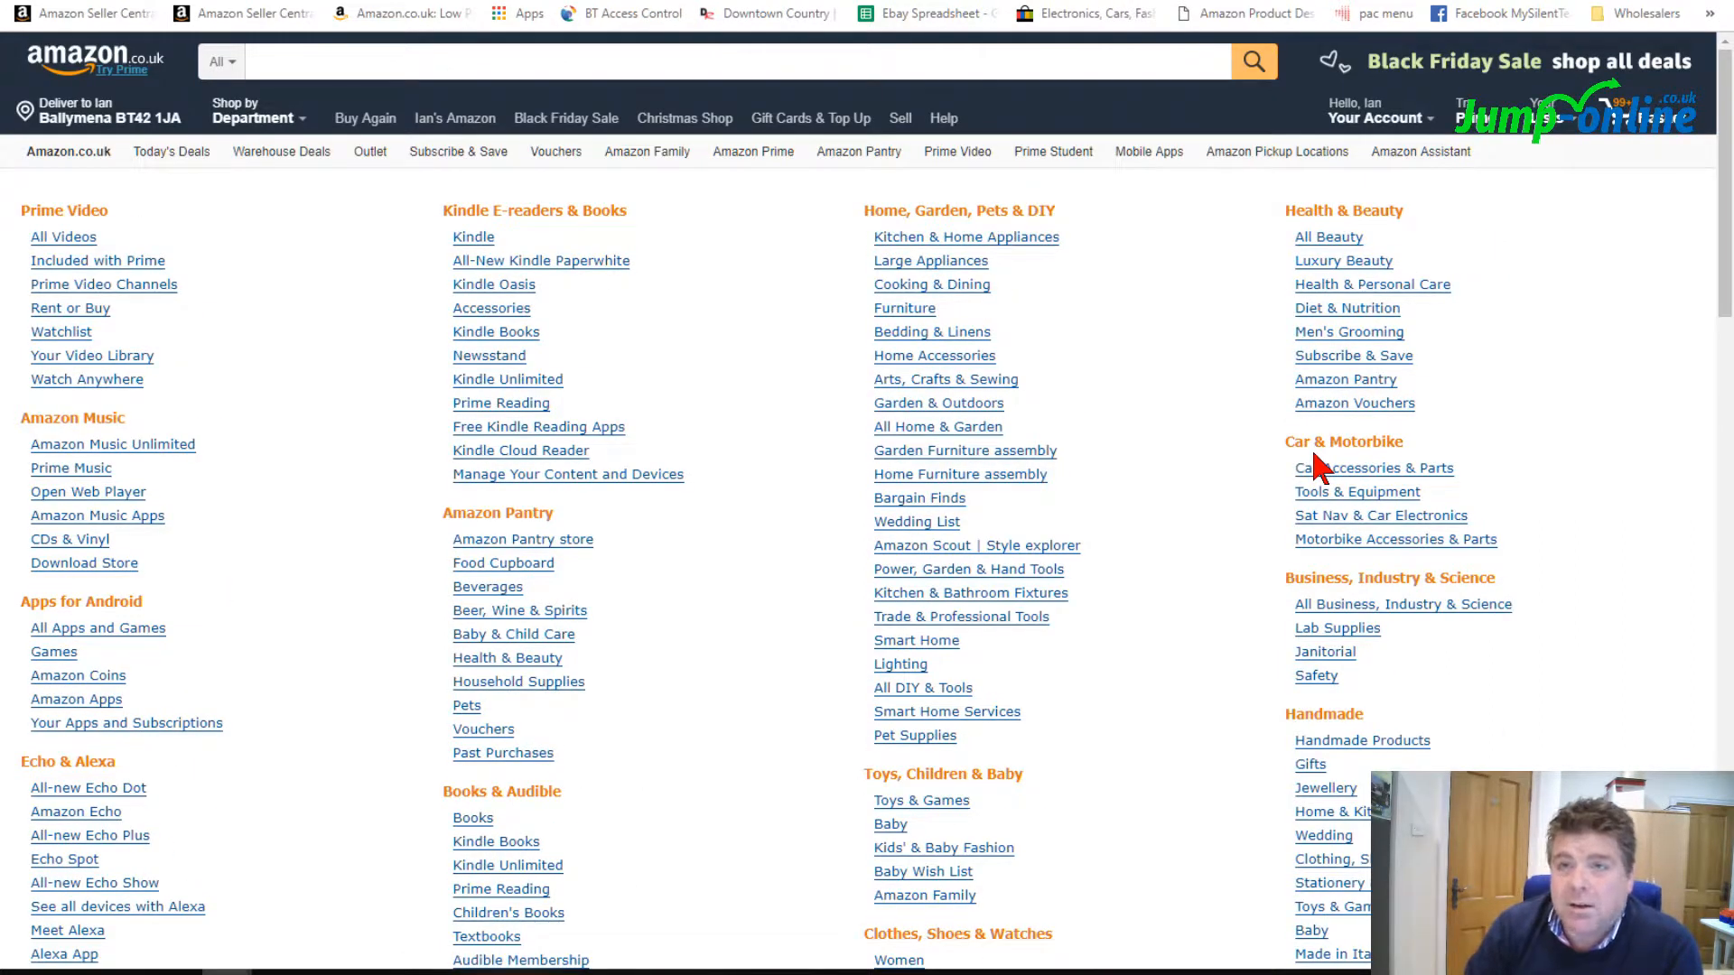
mouse_move(1247, 498)
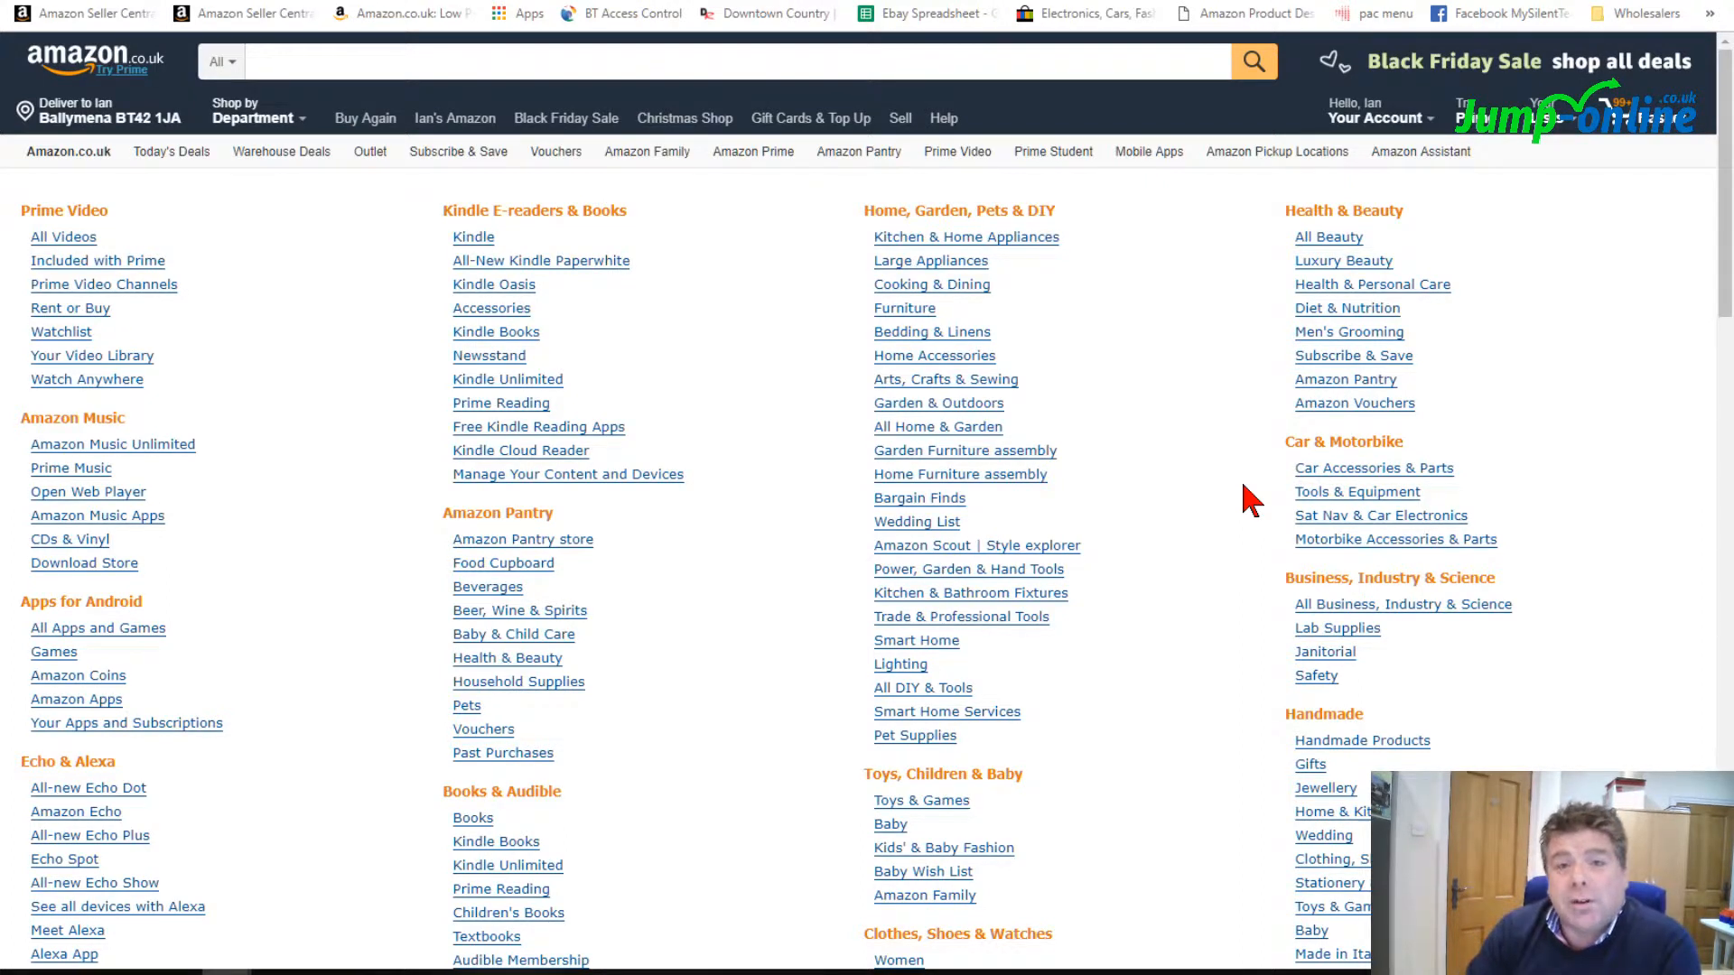
scroll("down", 3)
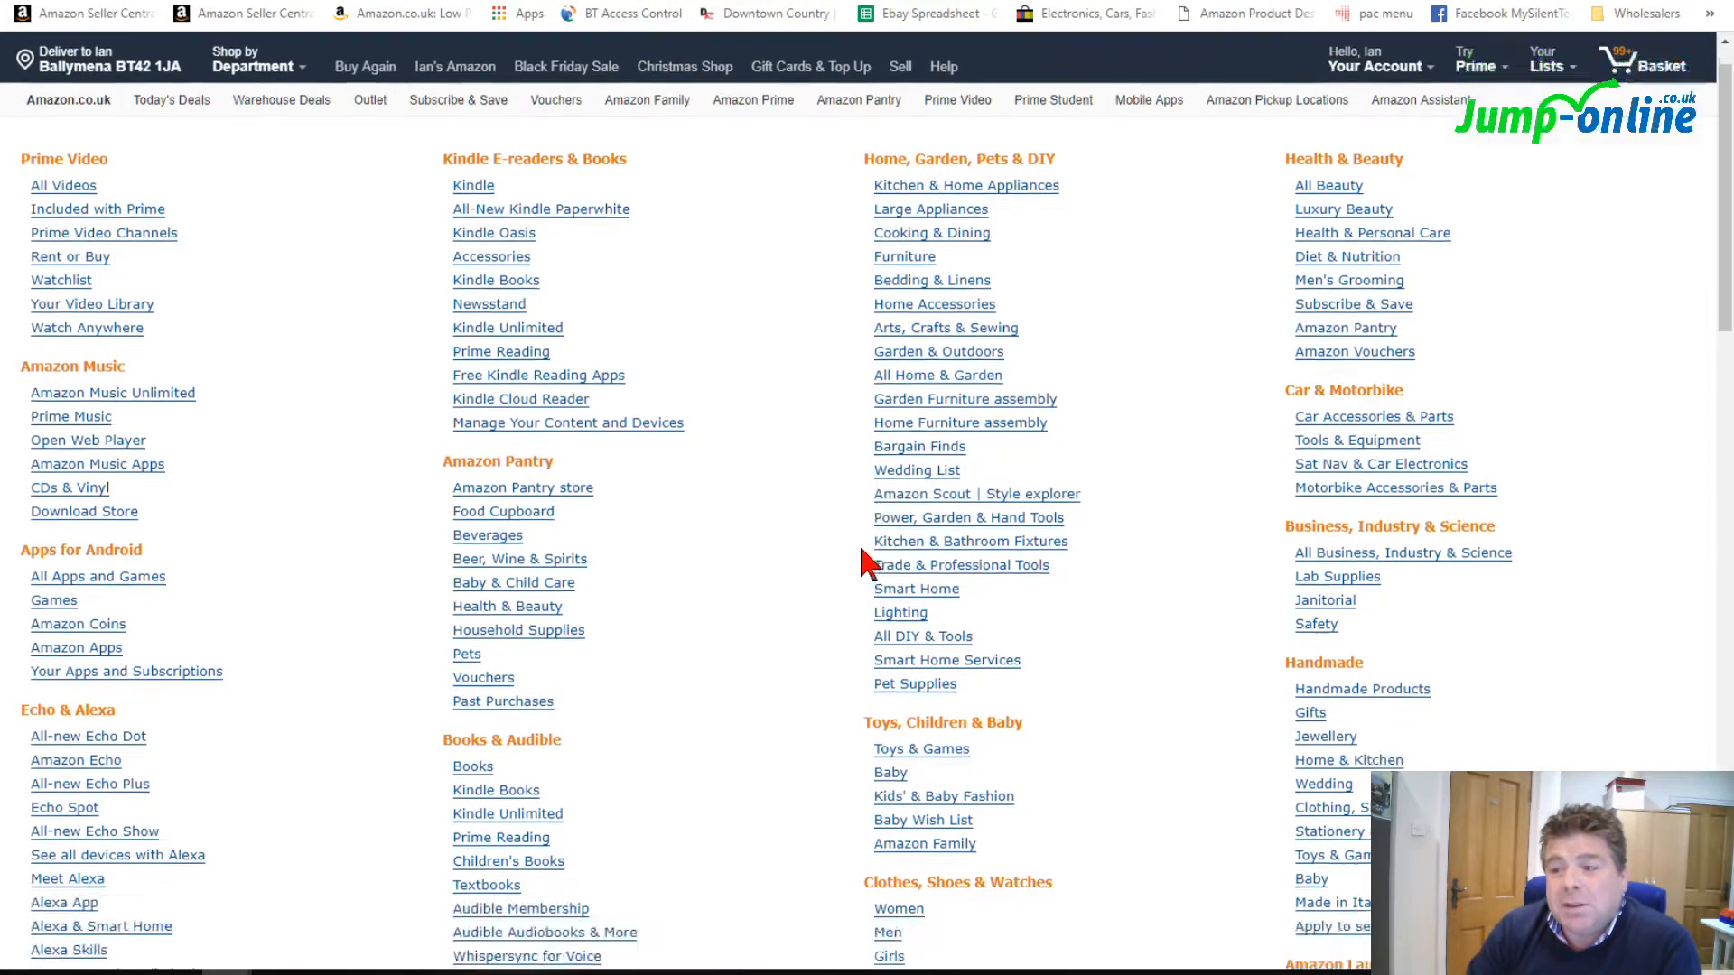
scroll("down", 3)
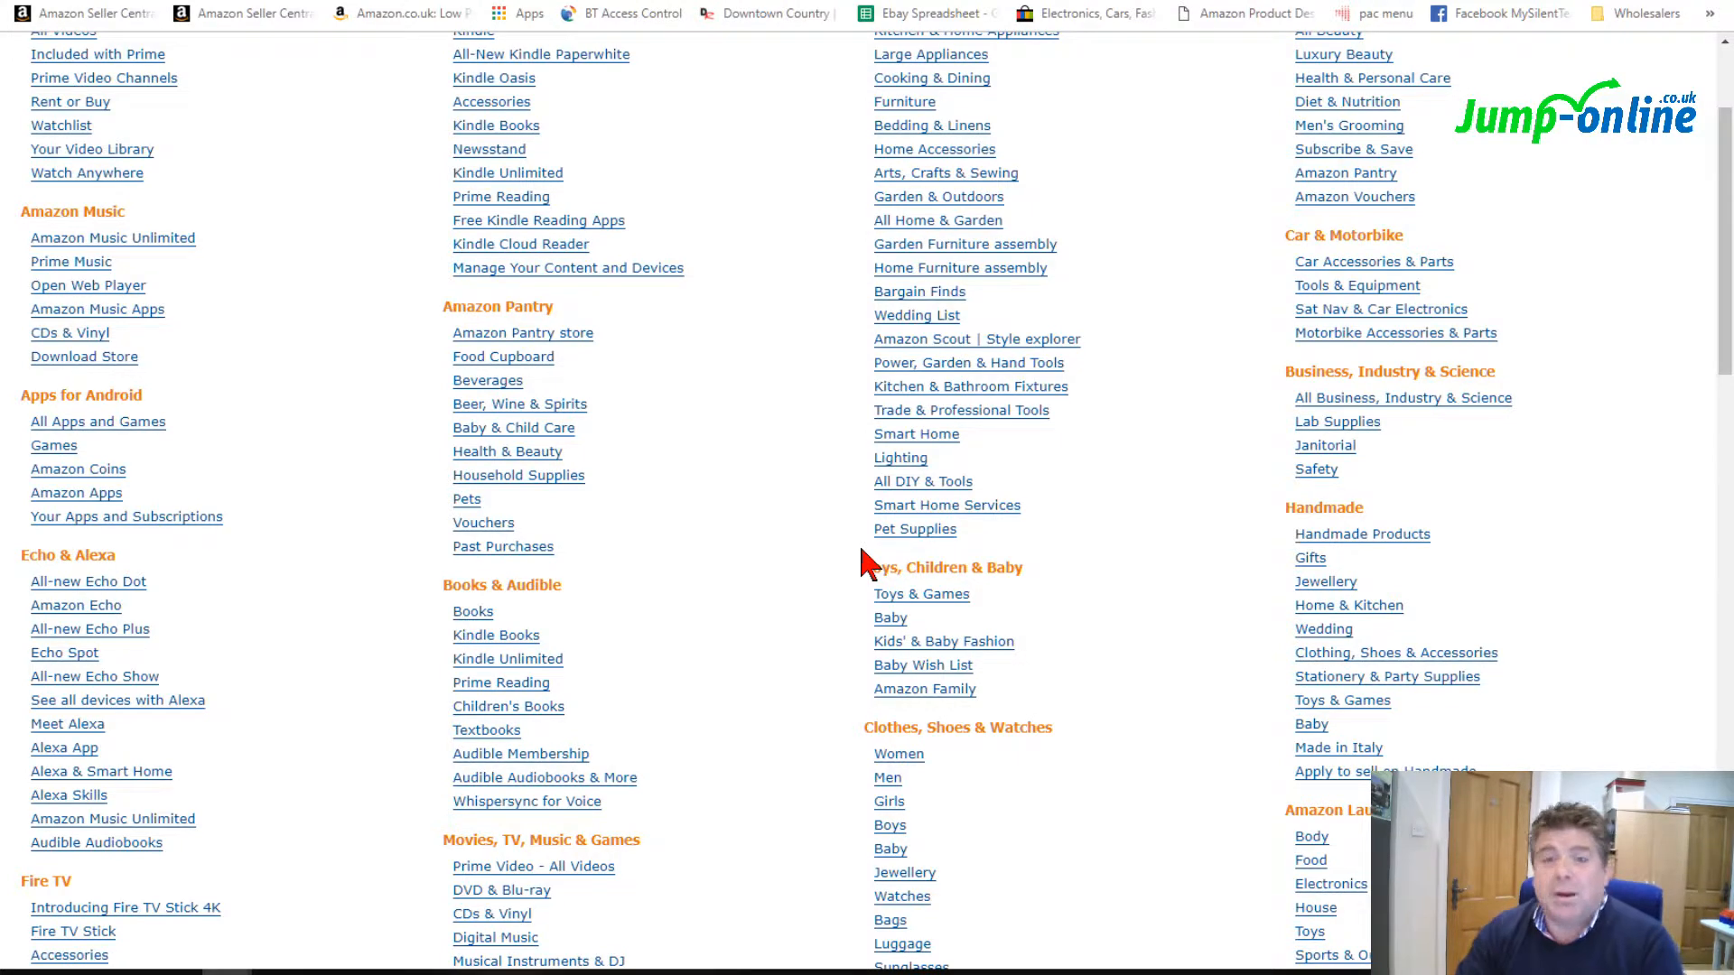
mouse_move(852, 564)
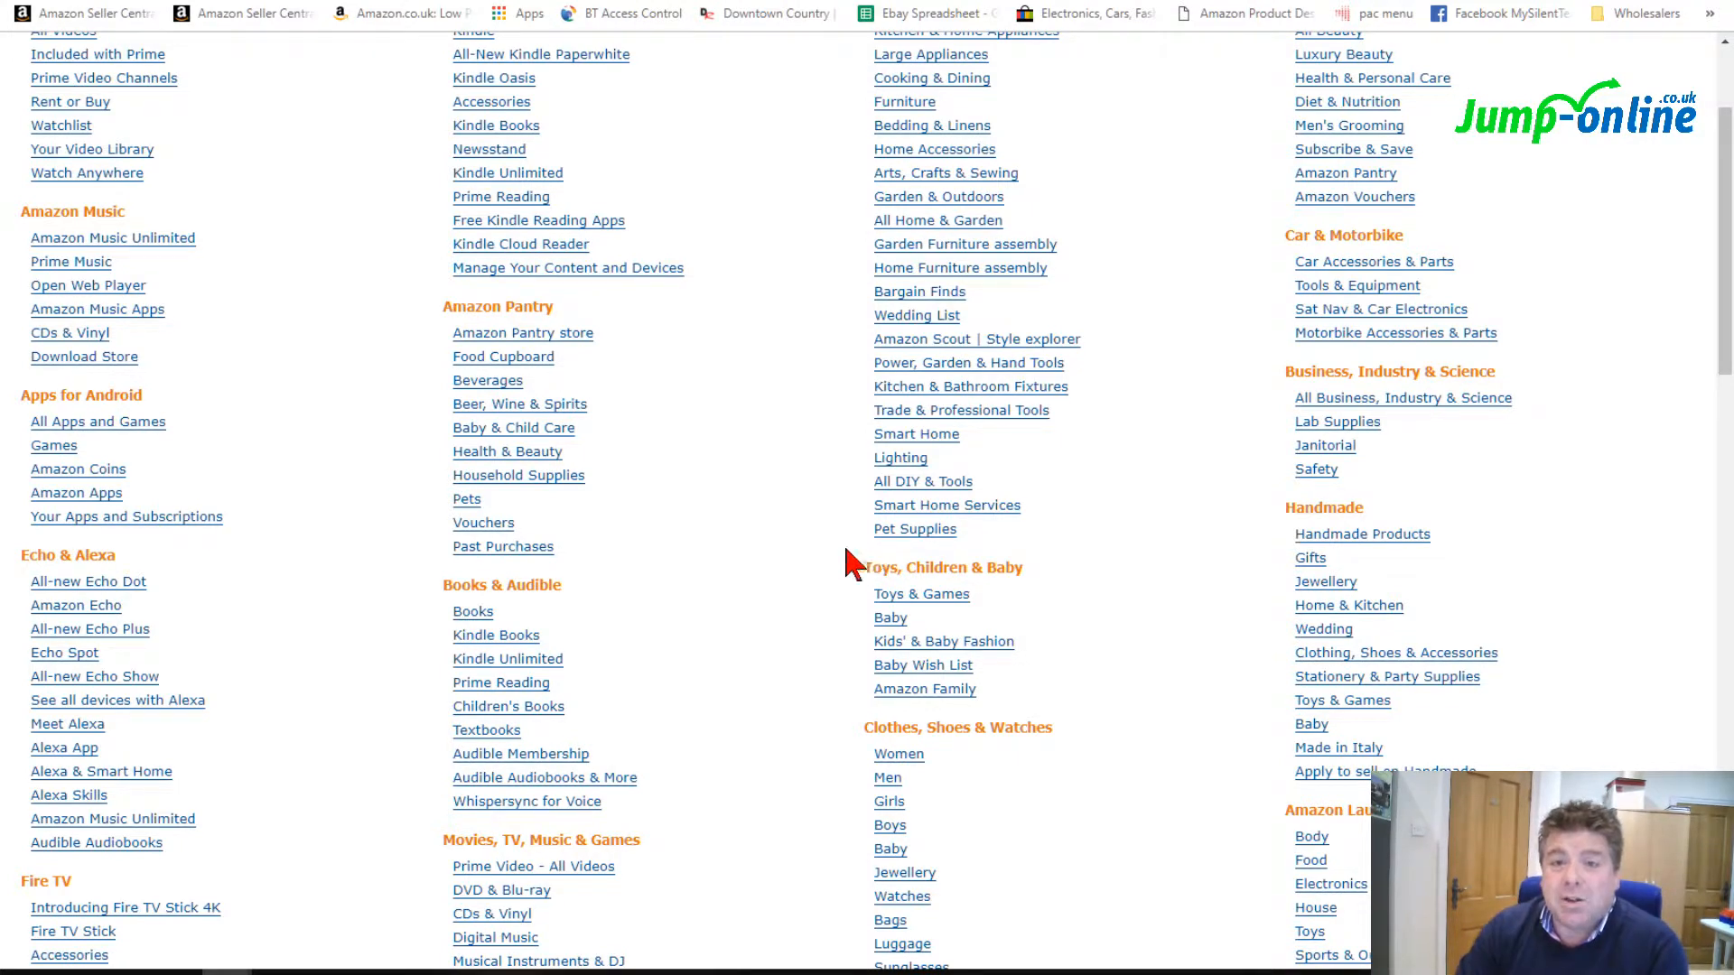
mouse_move(354, 509)
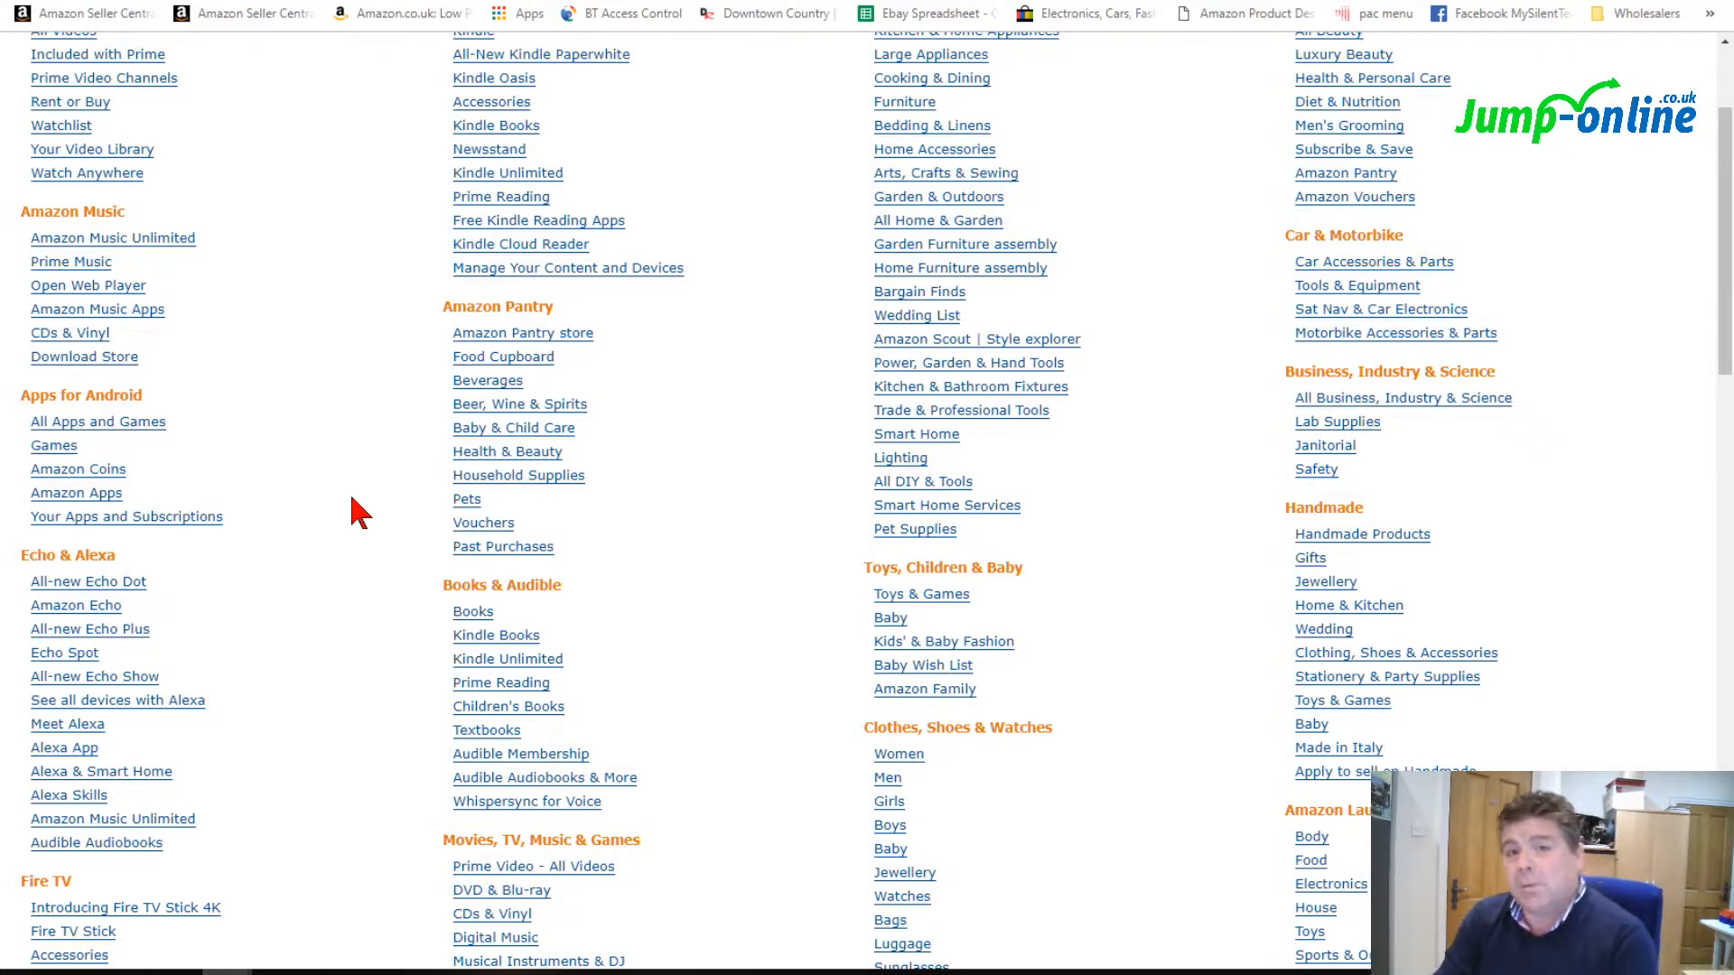
scroll("down", 3)
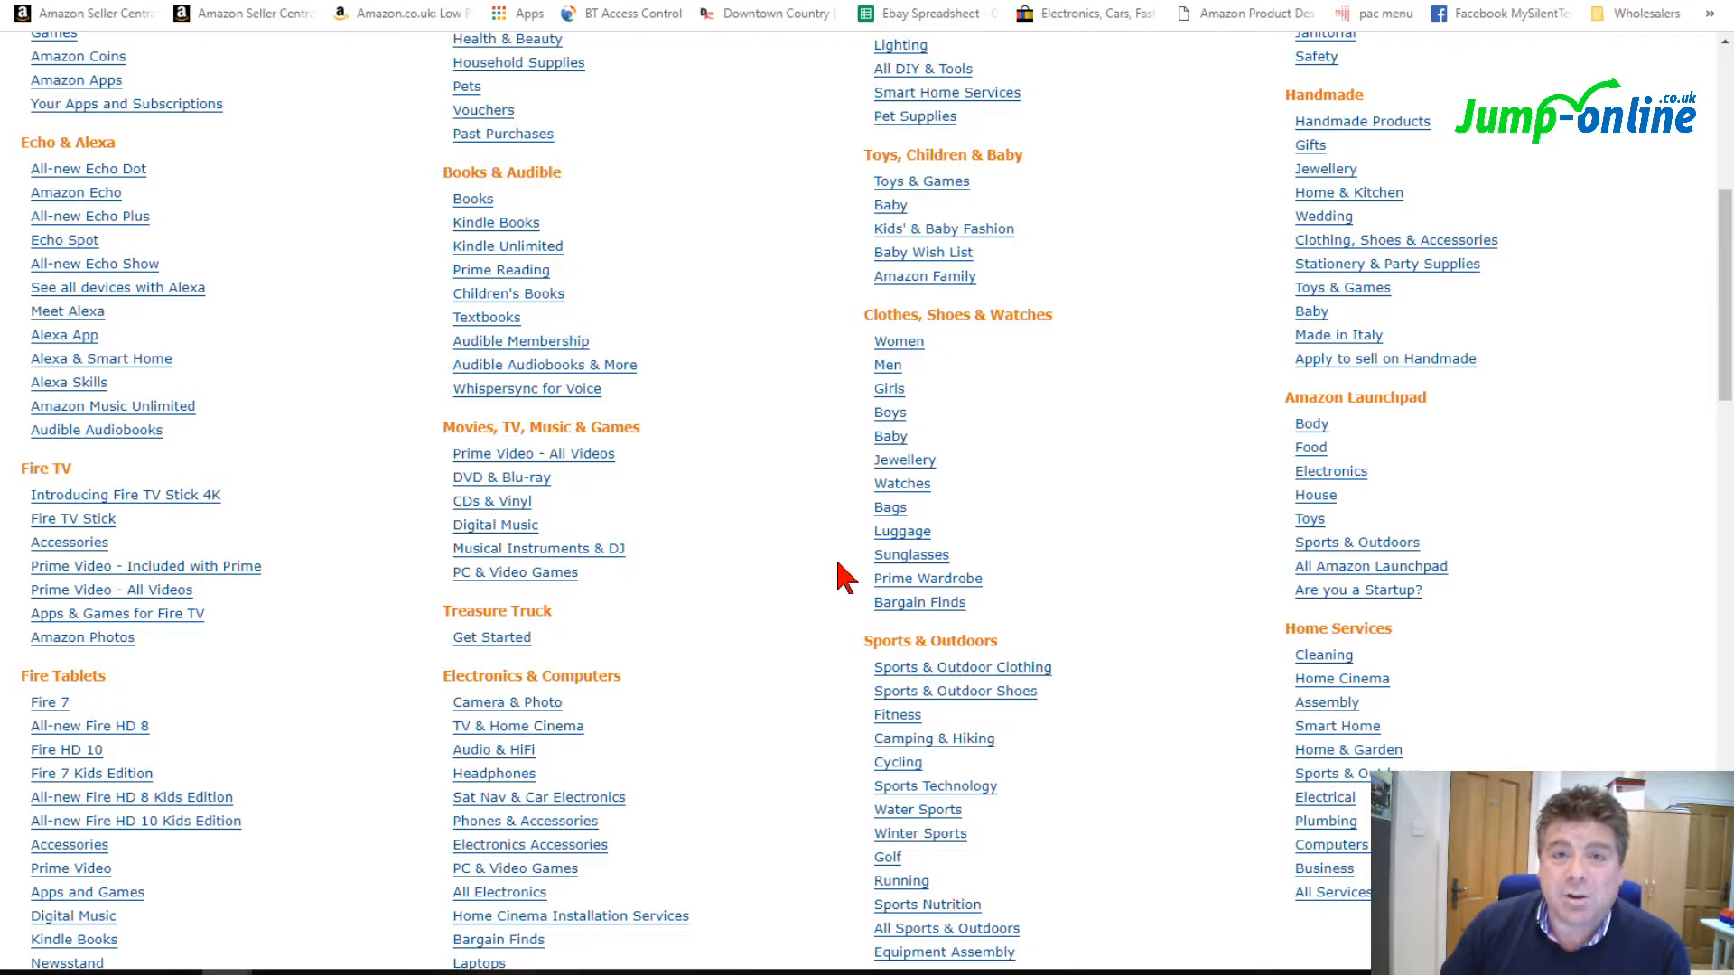
mouse_move(933, 739)
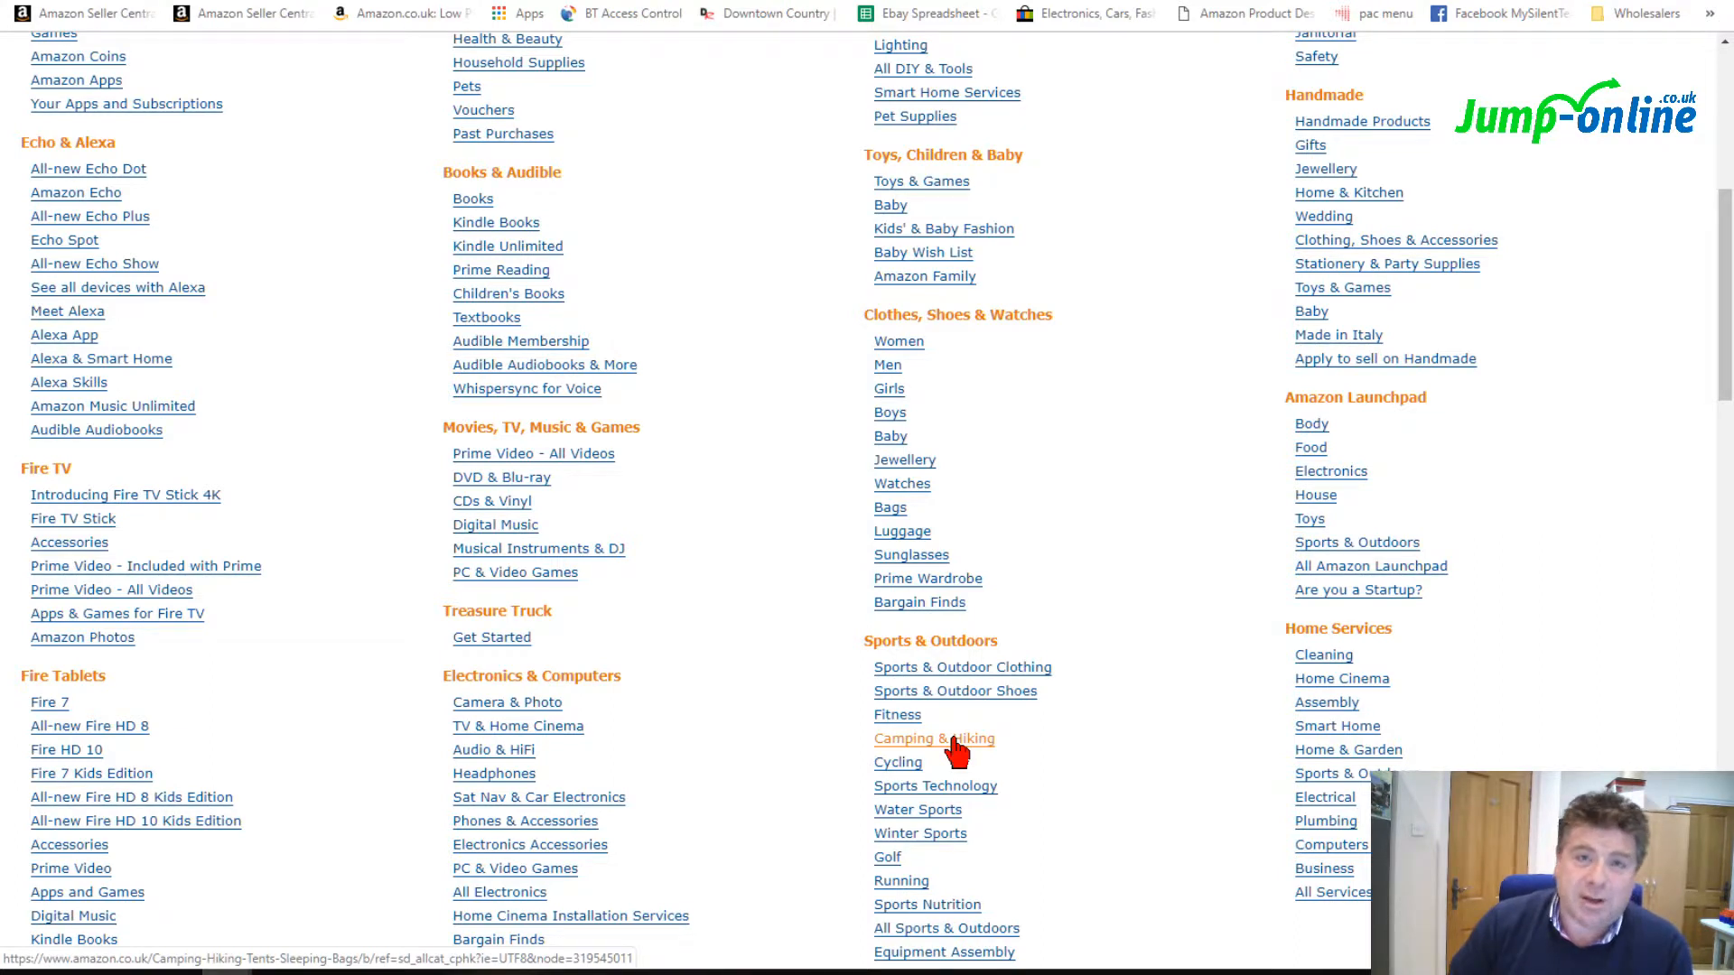
mouse_move(987, 752)
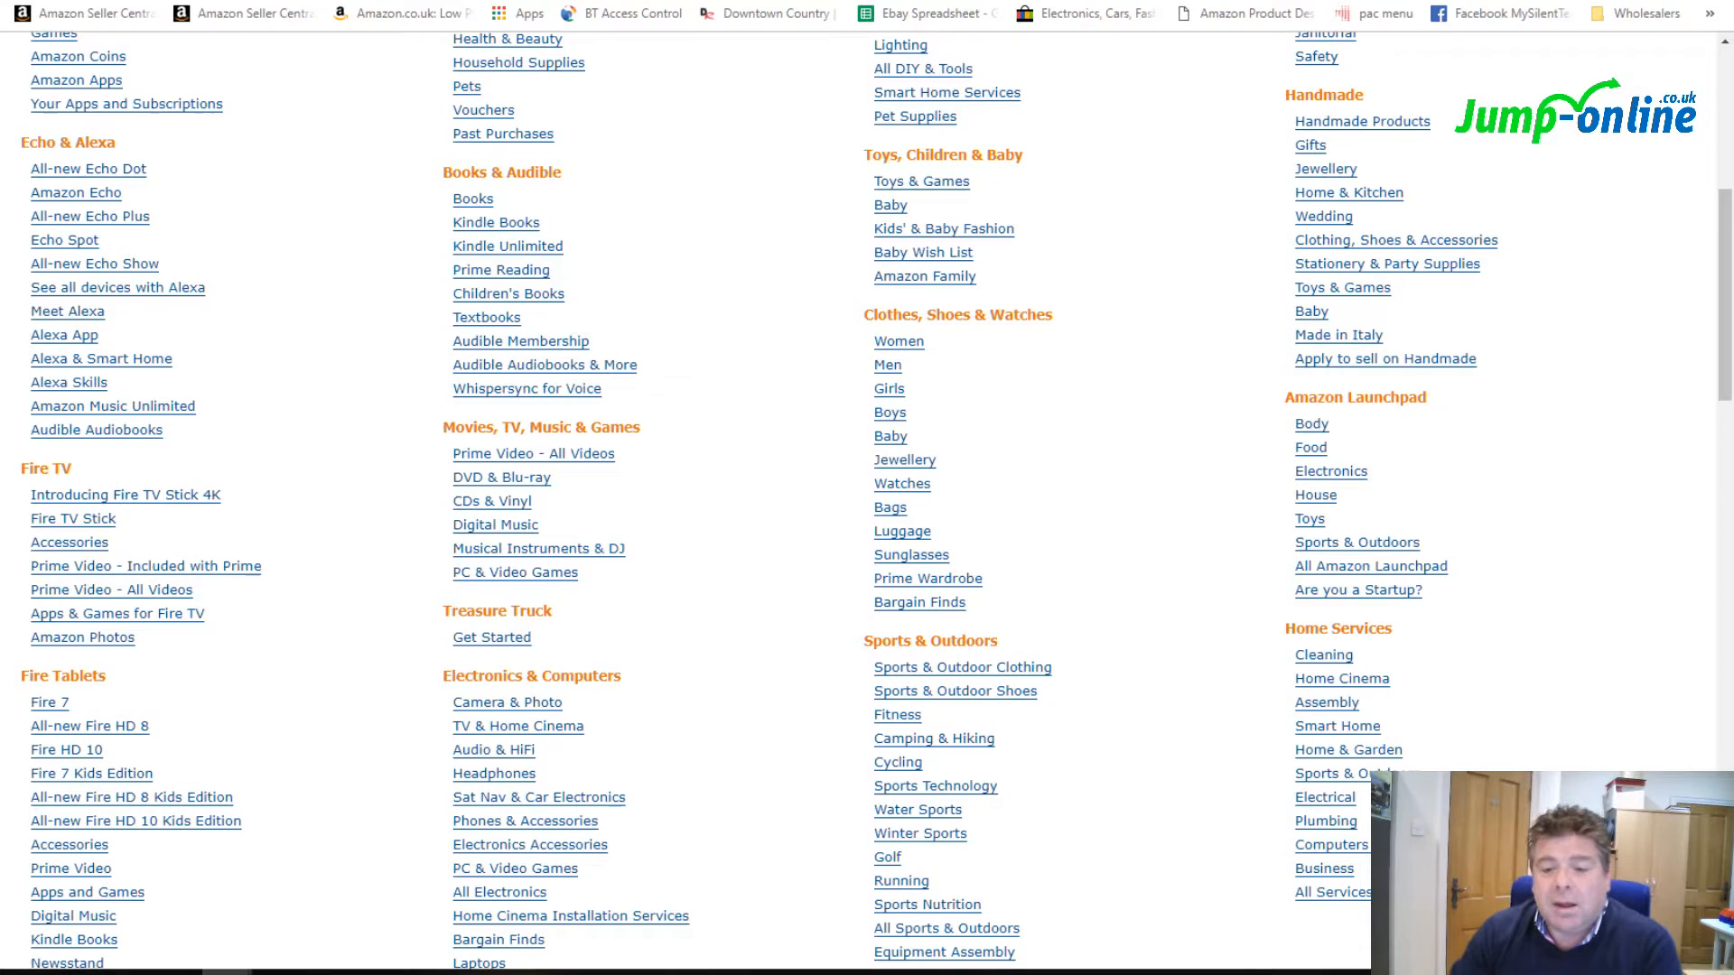
mouse_move(767, 794)
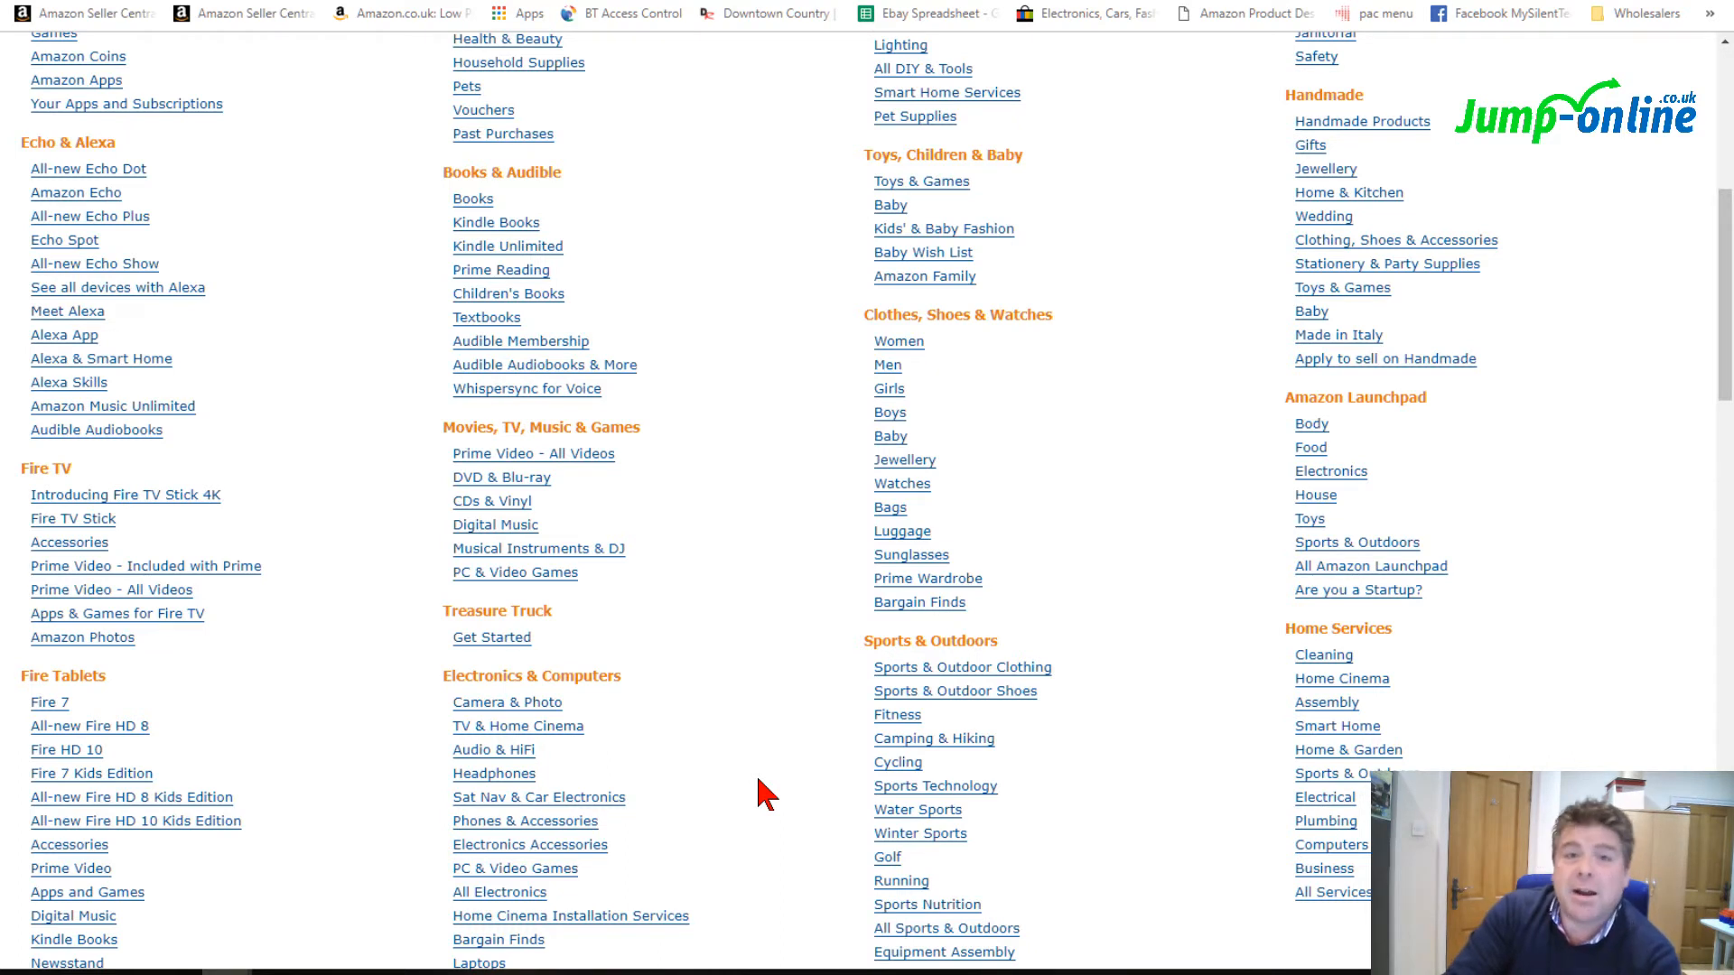
mouse_move(957, 547)
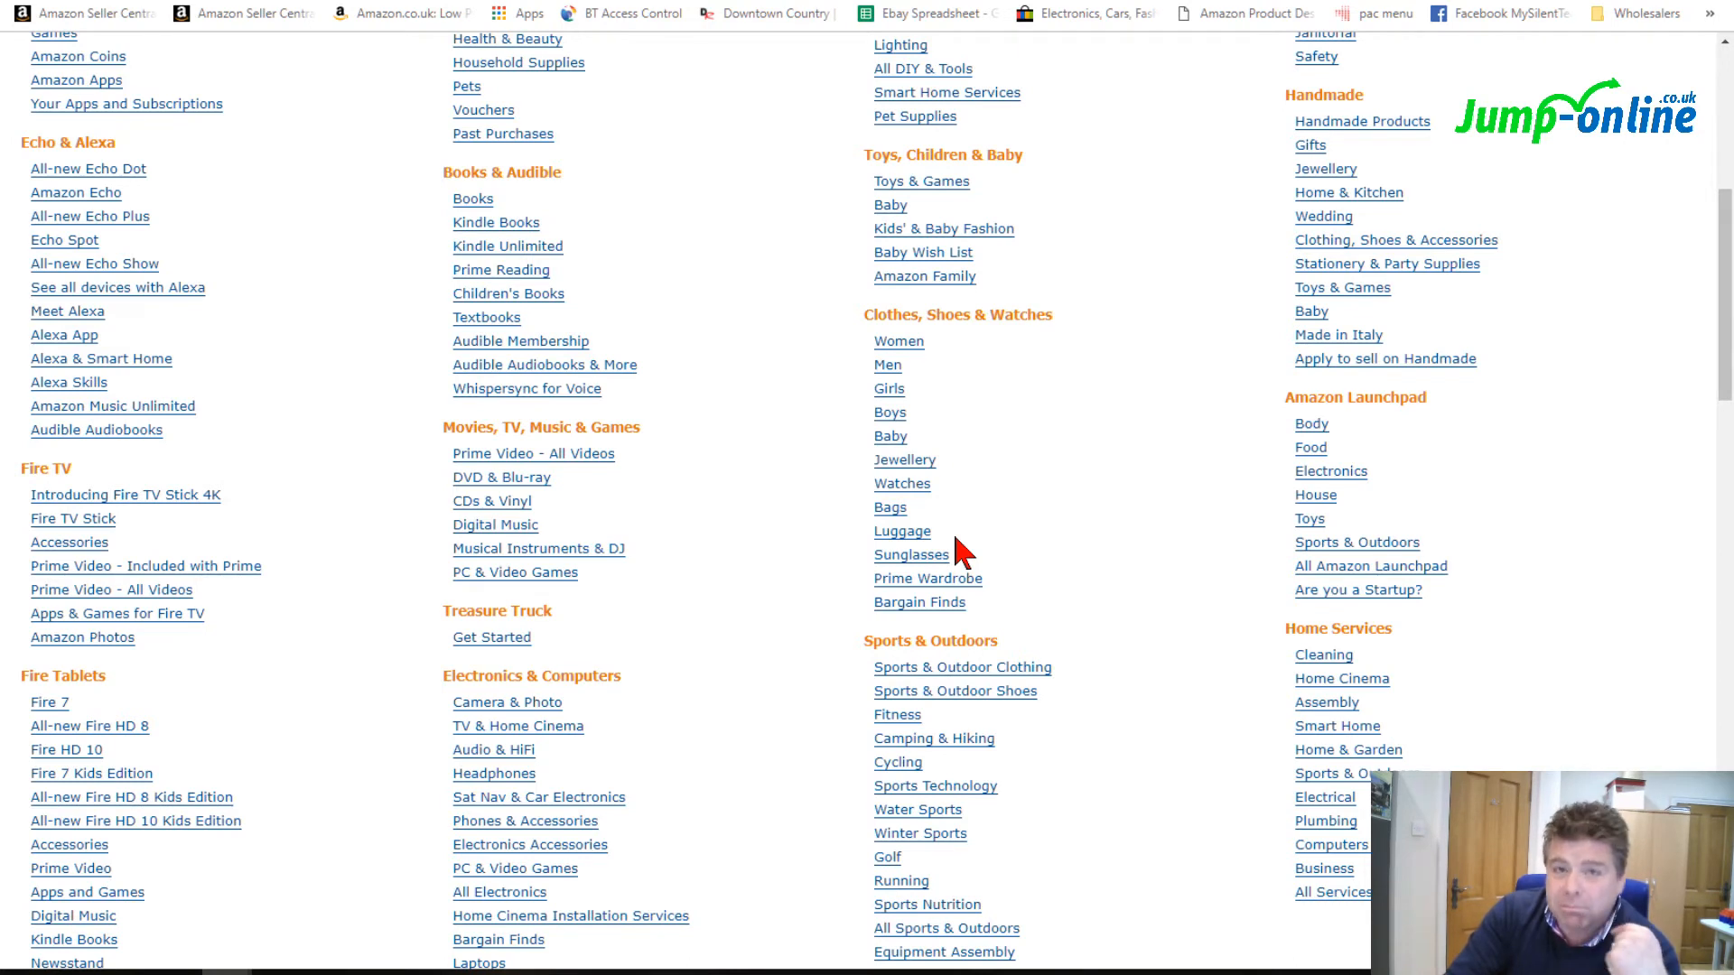
mouse_move(957, 556)
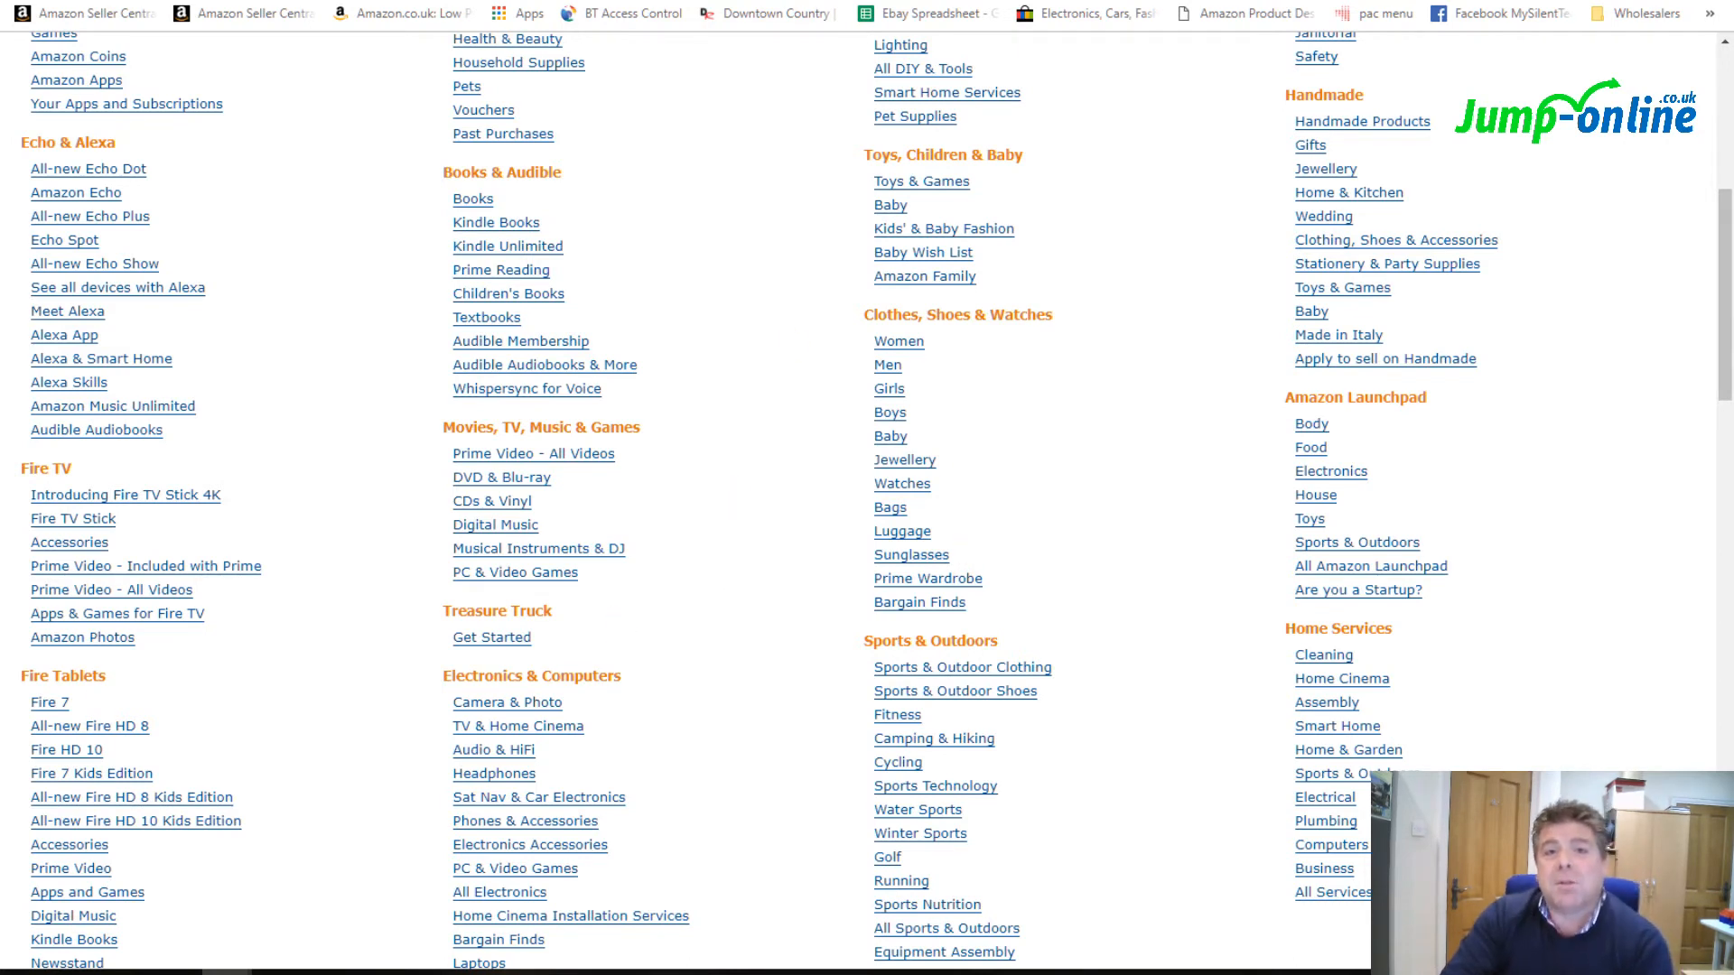